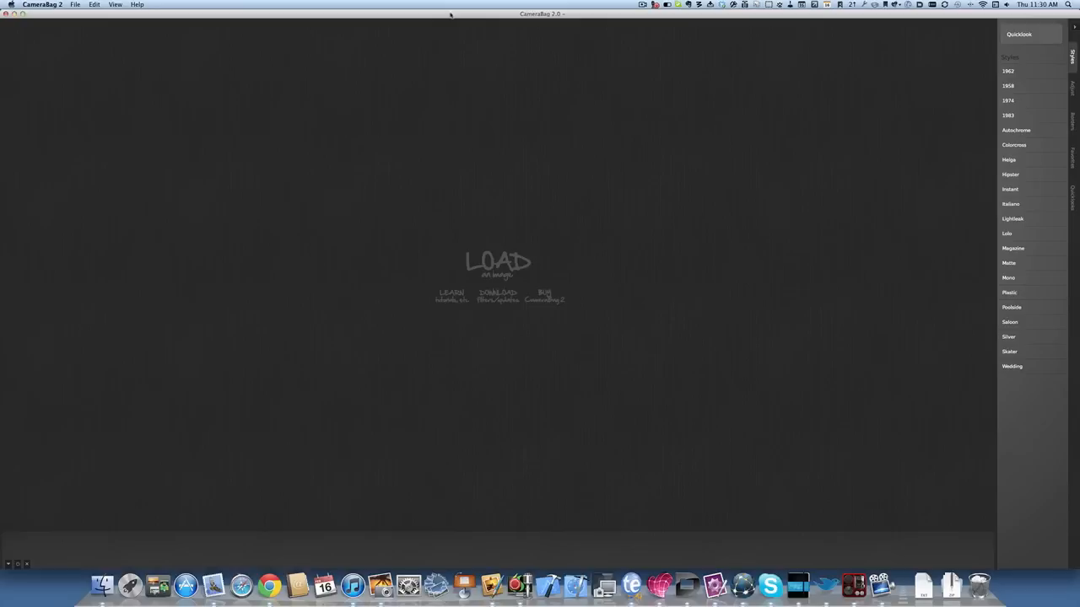
mouse_move(363, 272)
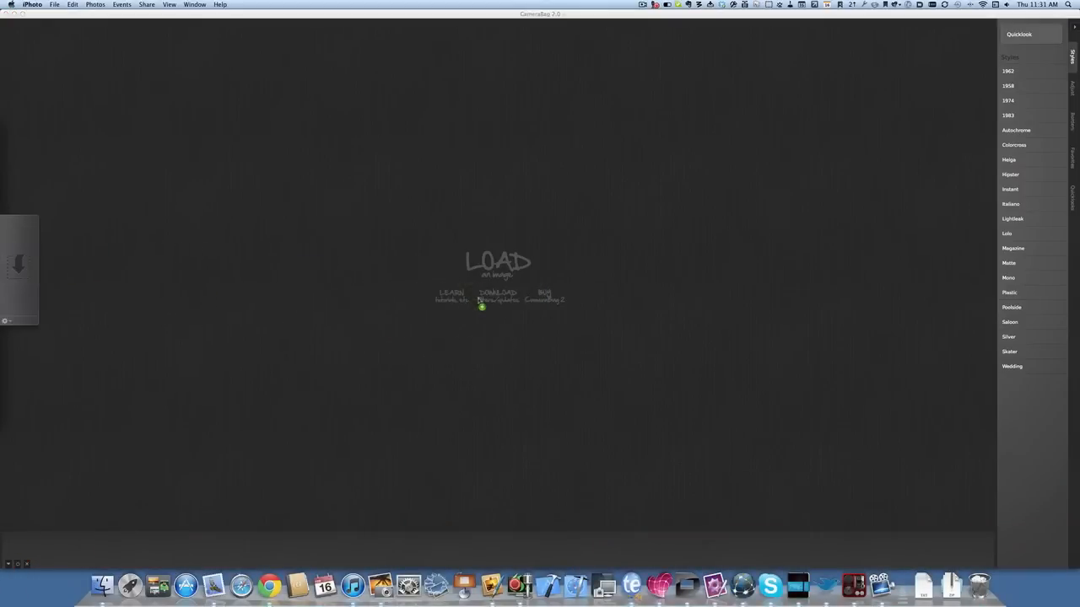
Load the palm-tree beach photo IMG_0202.jpg from iPhoto into CameraBag 2
left_click(498, 300)
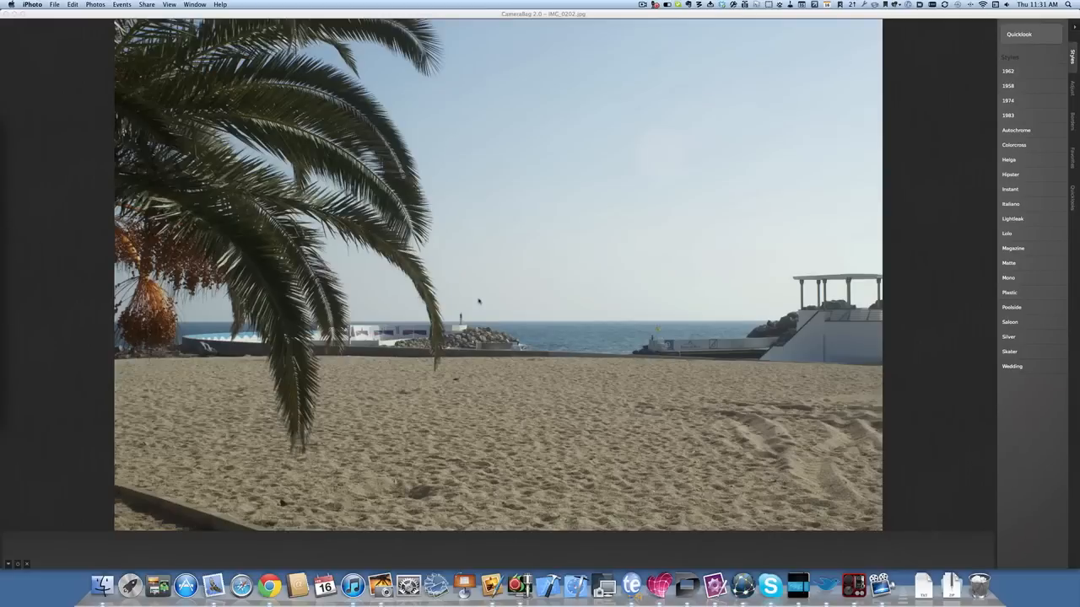
mouse_move(939, 170)
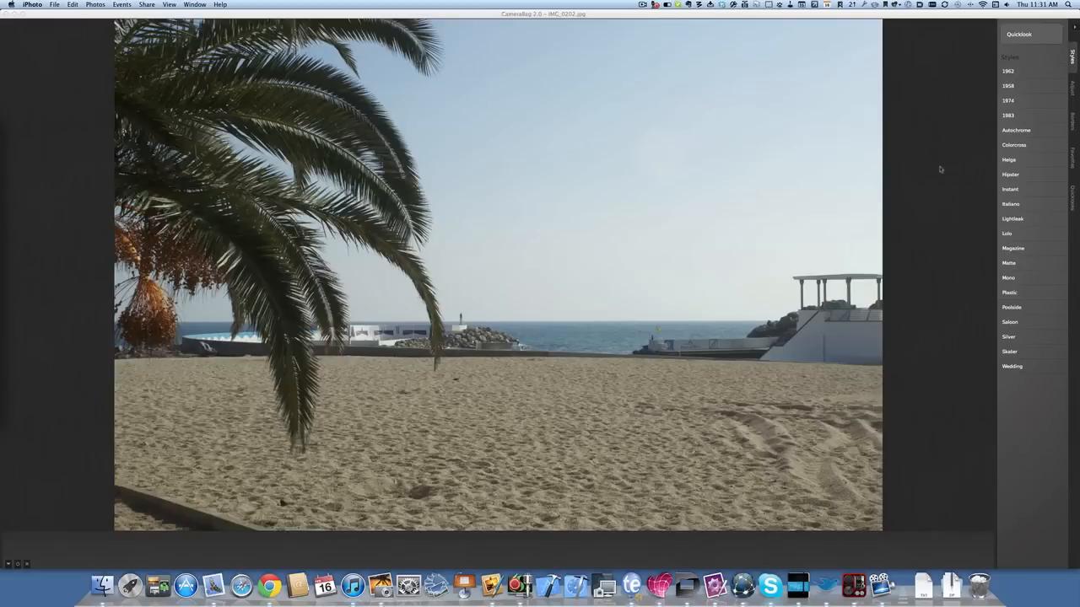
mouse_move(666, 282)
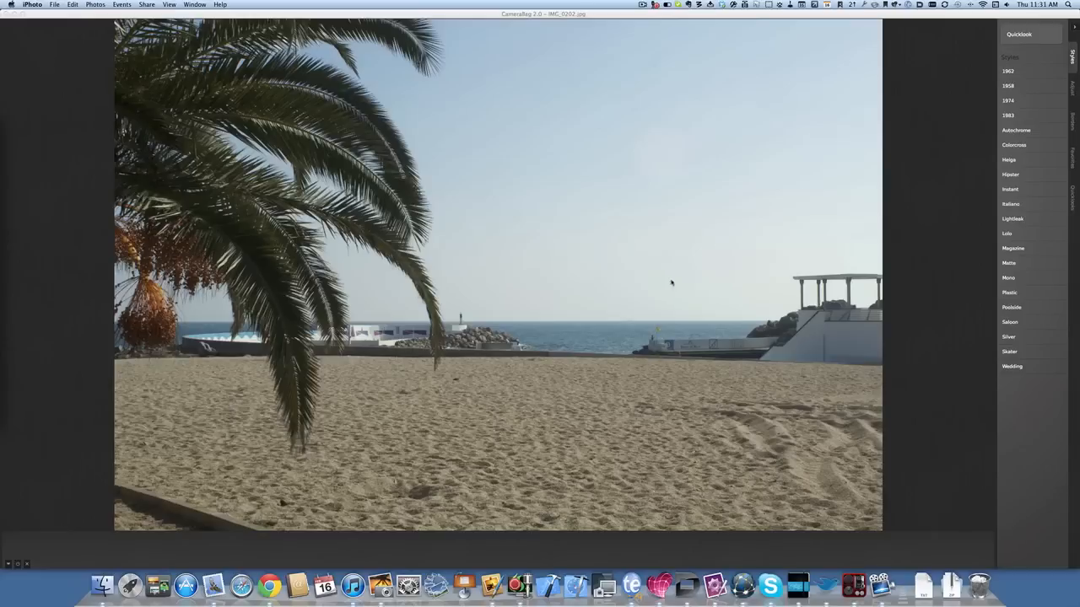
mouse_move(997, 173)
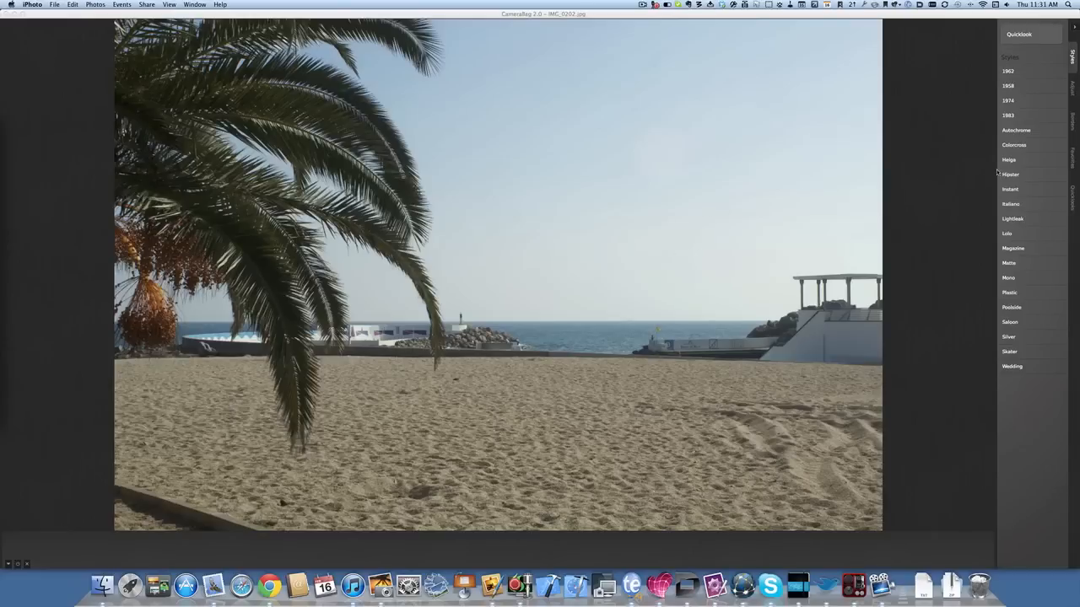
Apply the Helga style with amount about 66.31 and remix about 79.43
left_click(1010, 160)
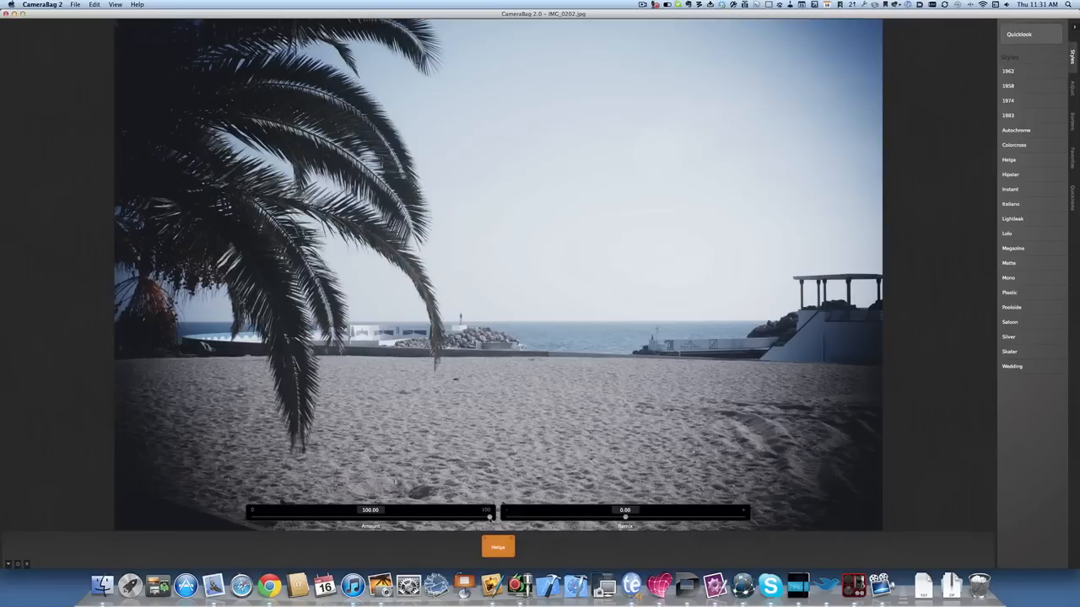
left_click_drag(487, 516, 409, 516)
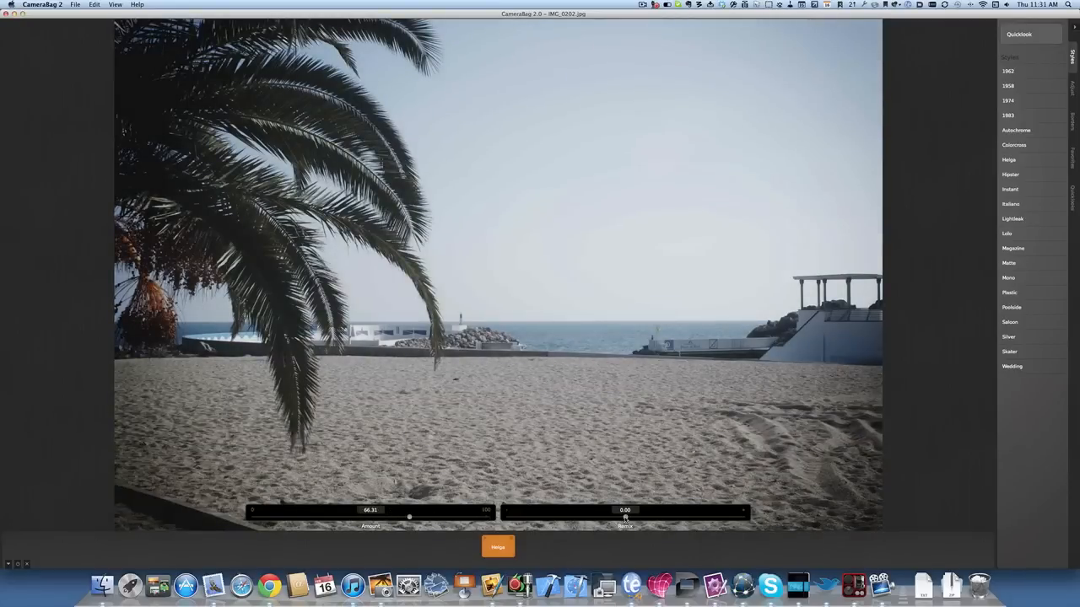
left_click_drag(624, 516, 692, 516)
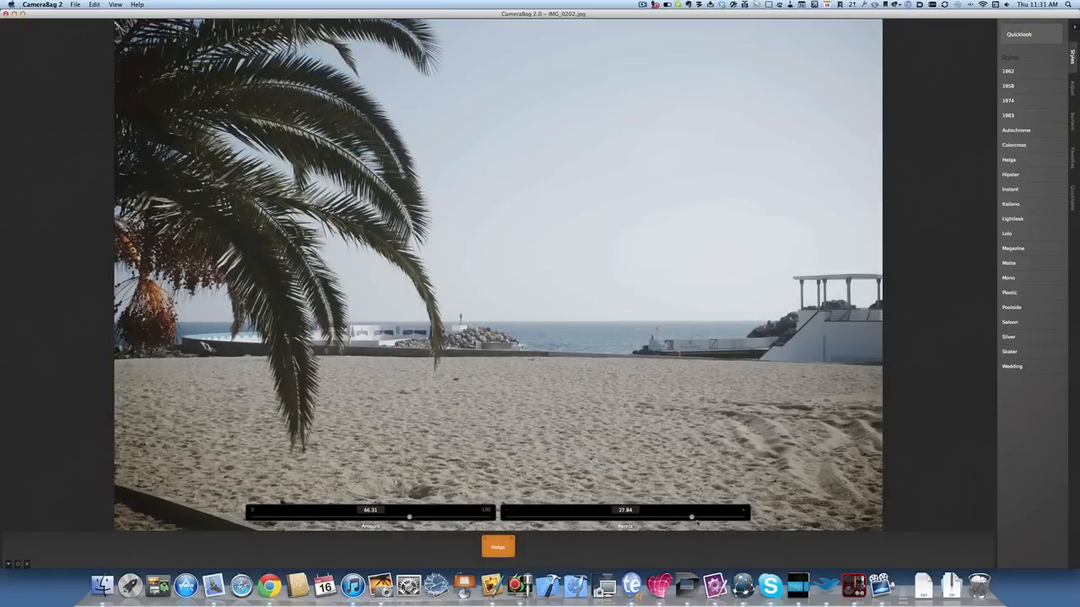
left_click_drag(692, 517, 625, 516)
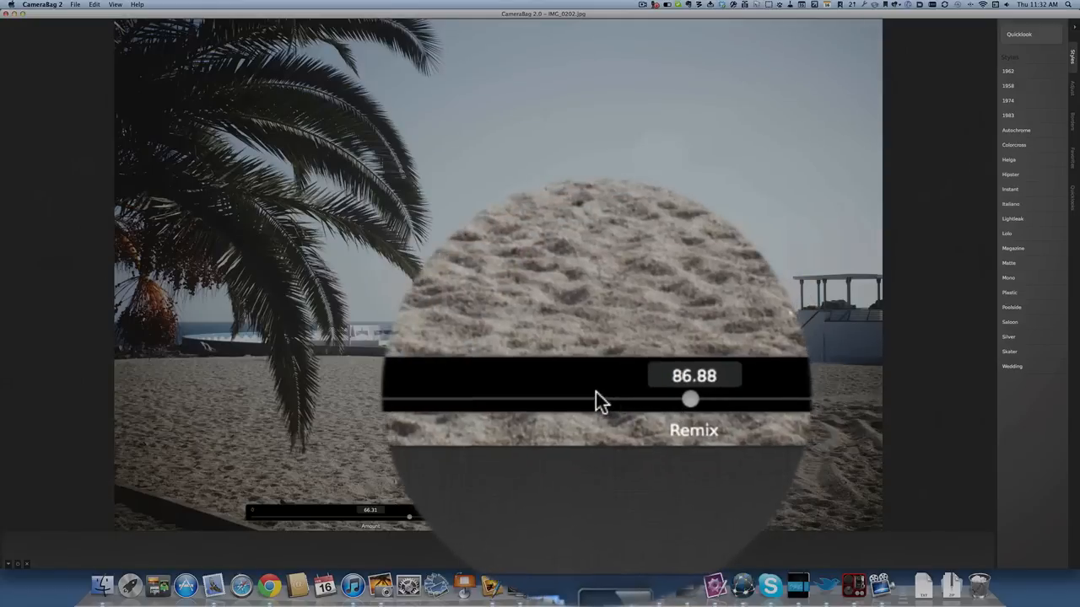
left_click_drag(690, 399, 700, 399)
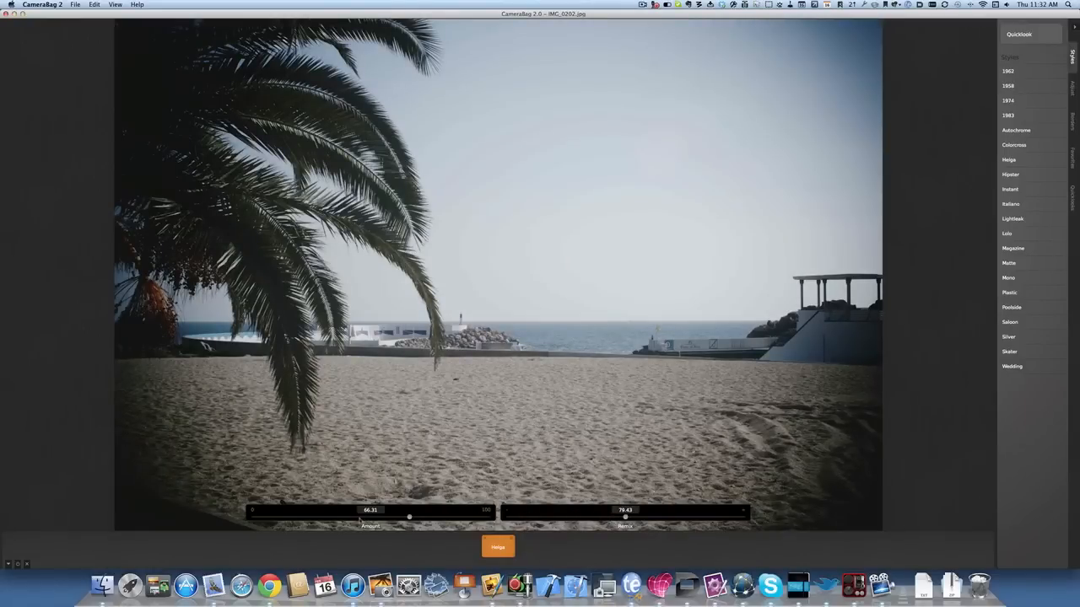
left_click_drag(409, 516, 357, 516)
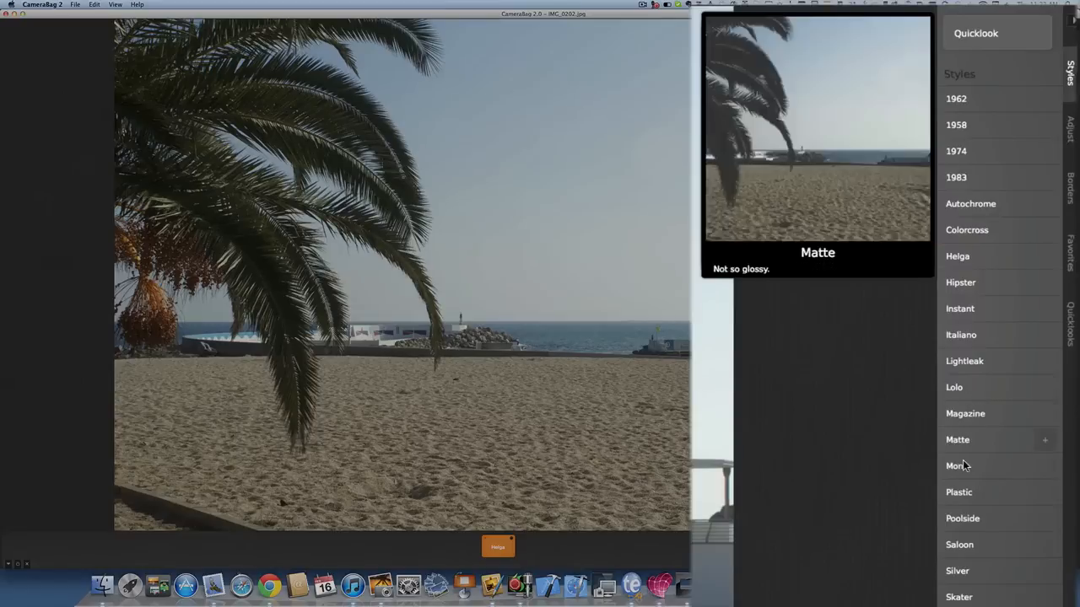
Preview Matte, Plastic and Poolside, then add Skater at amount about 59.75
left_click(958, 492)
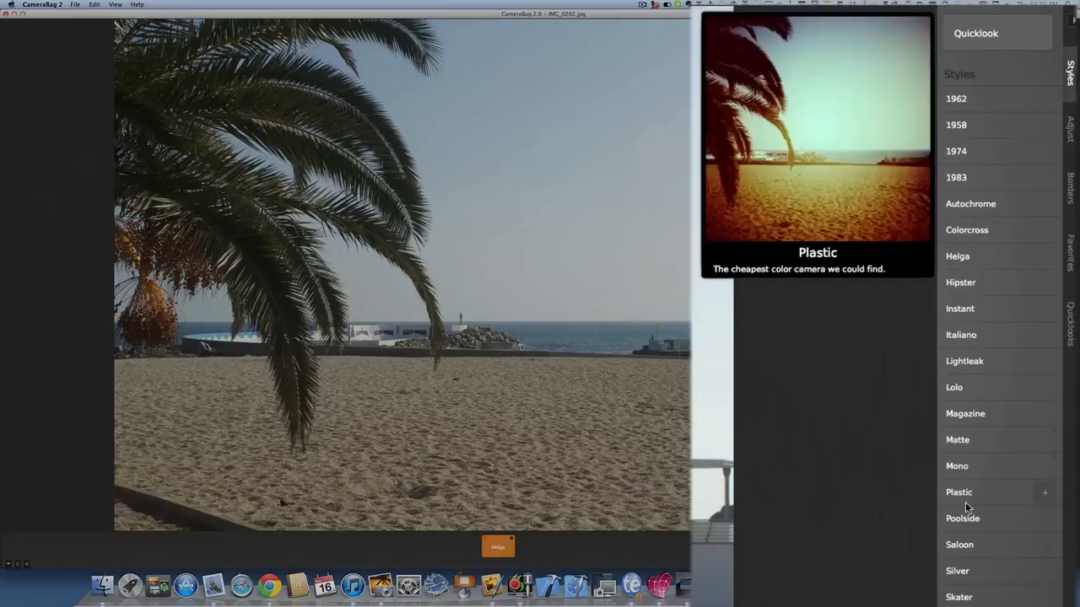
left_click(964, 518)
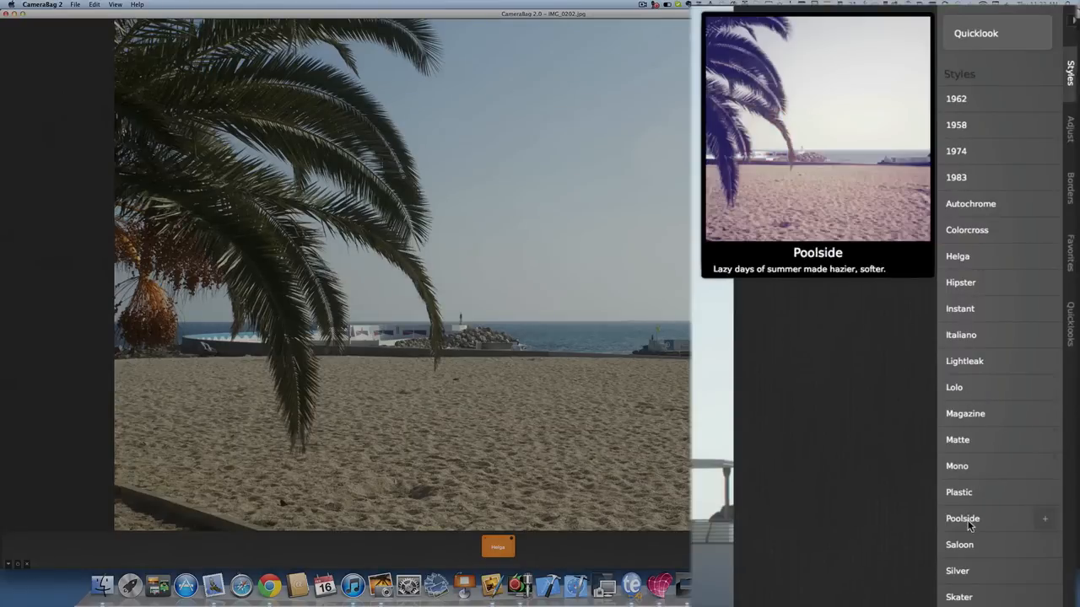
left_click(958, 571)
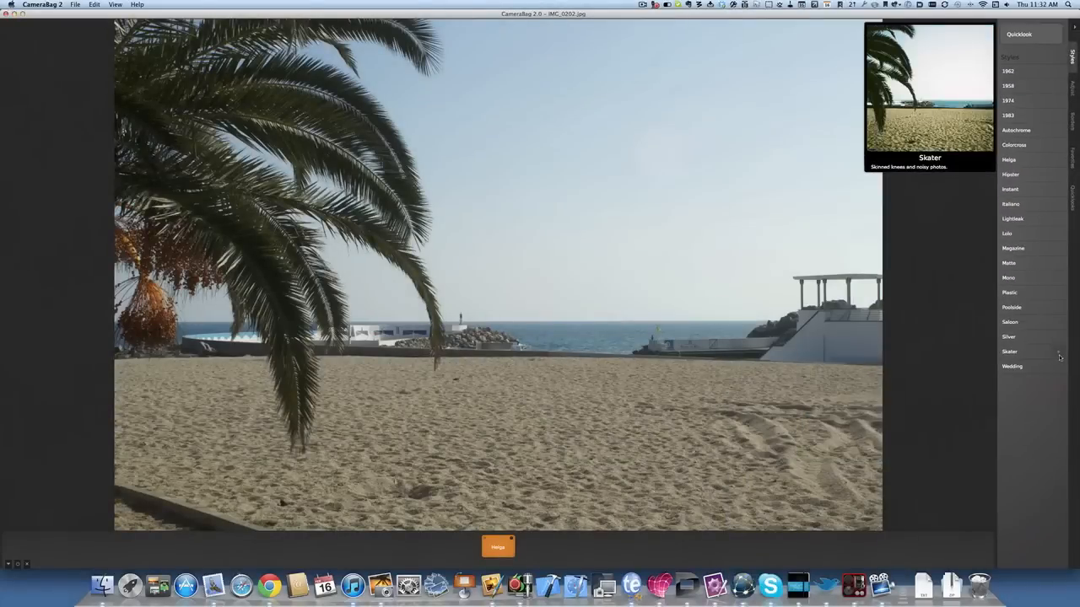
left_click(1009, 352)
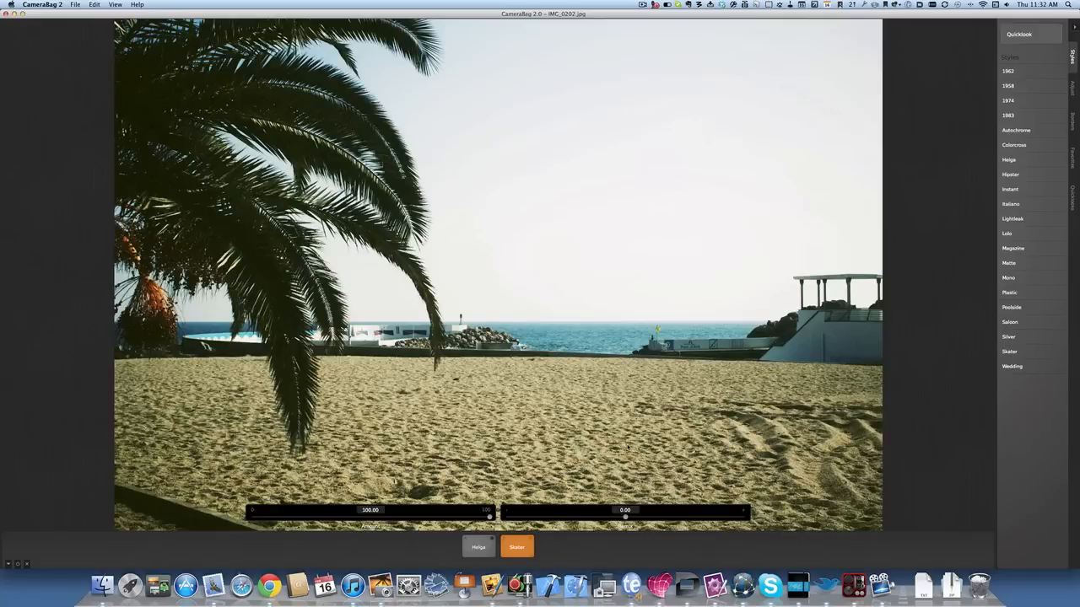
left_click_drag(487, 516, 393, 516)
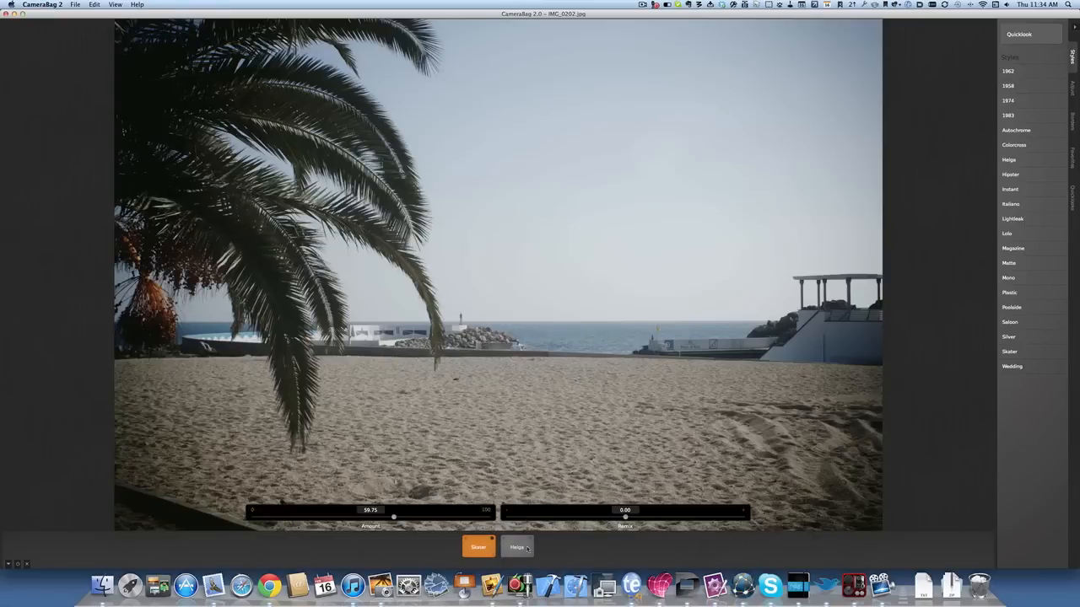
Remove Helga, preview 1958, and add 1974 with remix near -12.77
left_click(520, 545)
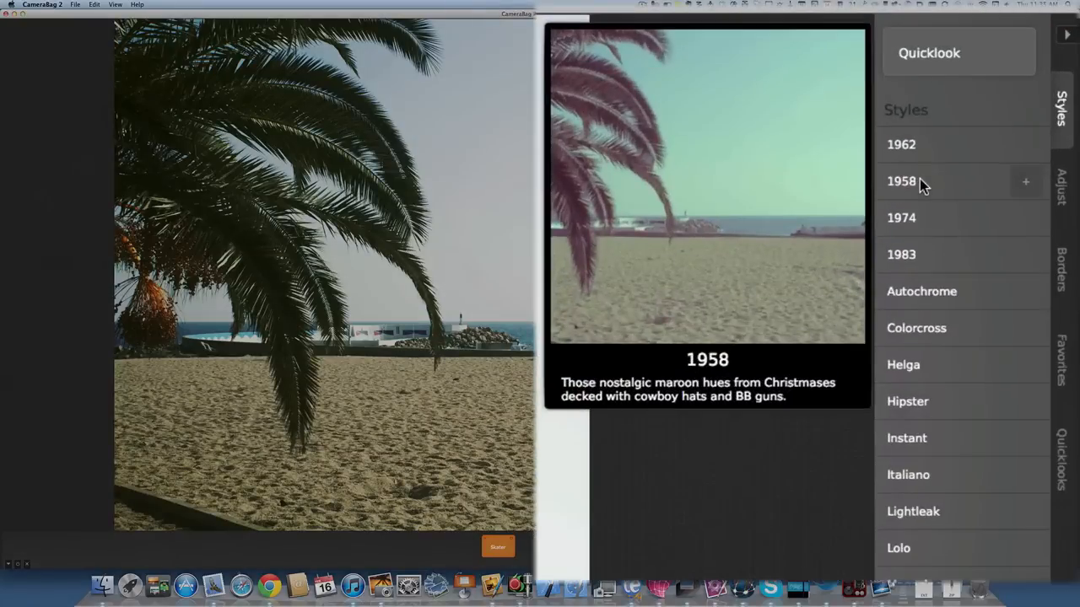
left_click(900, 218)
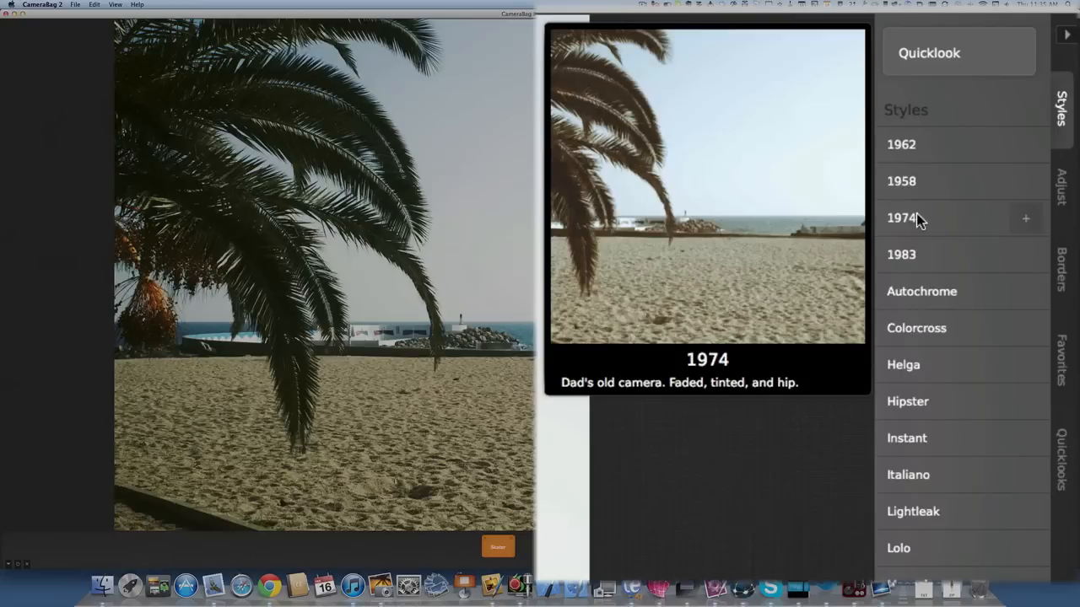
left_click(901, 218)
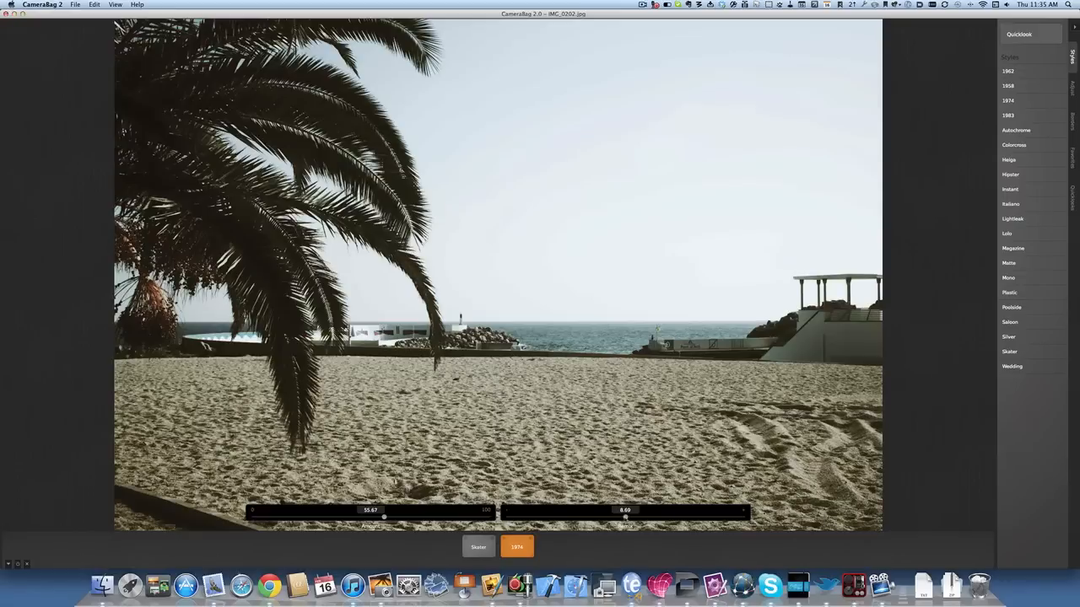
left_click_drag(626, 517, 624, 517)
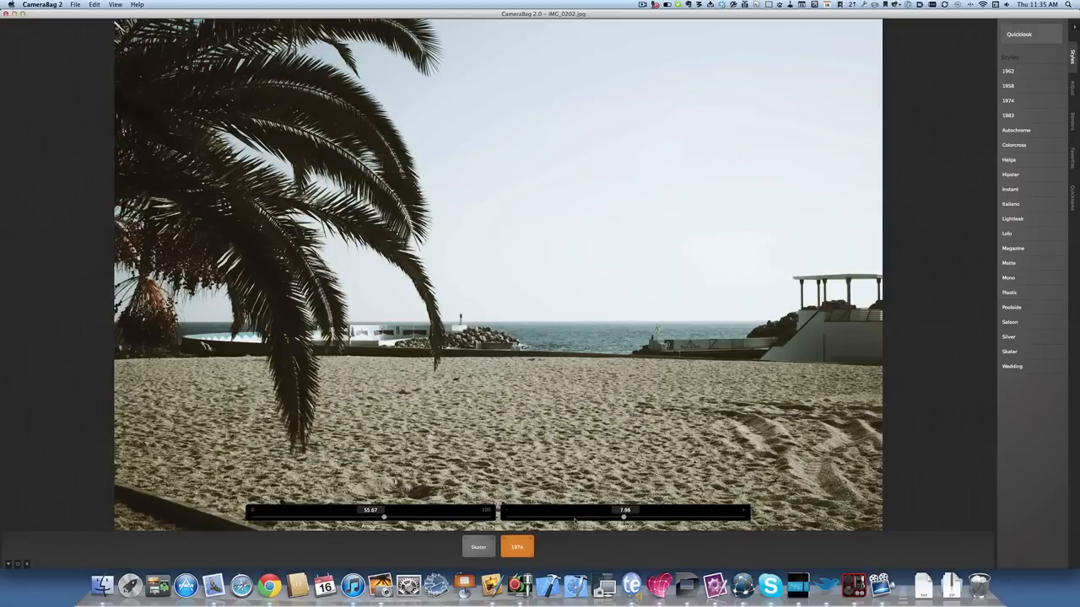
left_click_drag(622, 516, 626, 516)
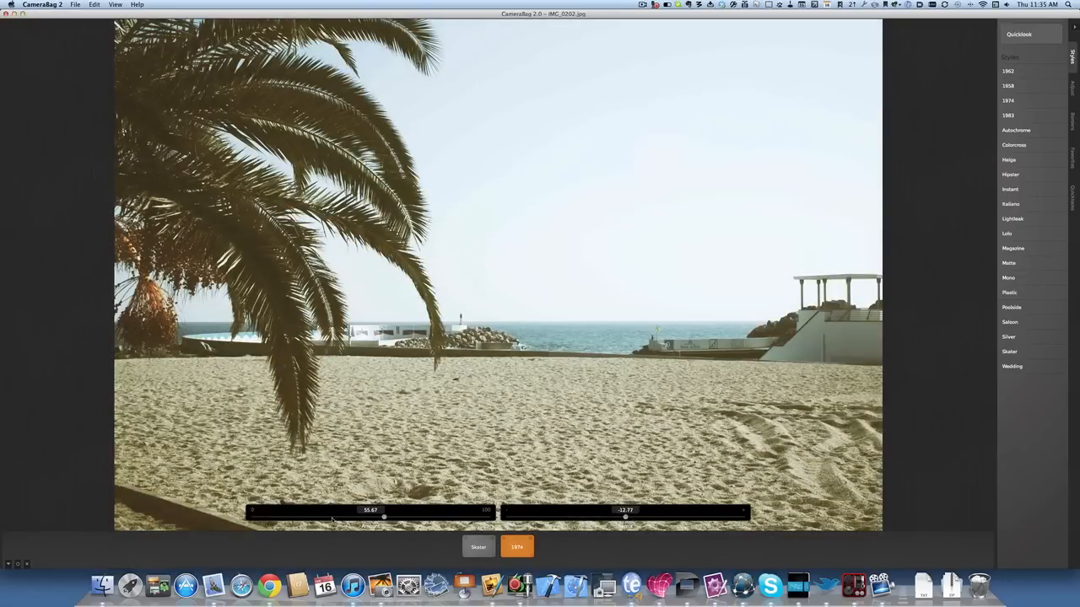
left_click_drag(384, 516, 331, 445)
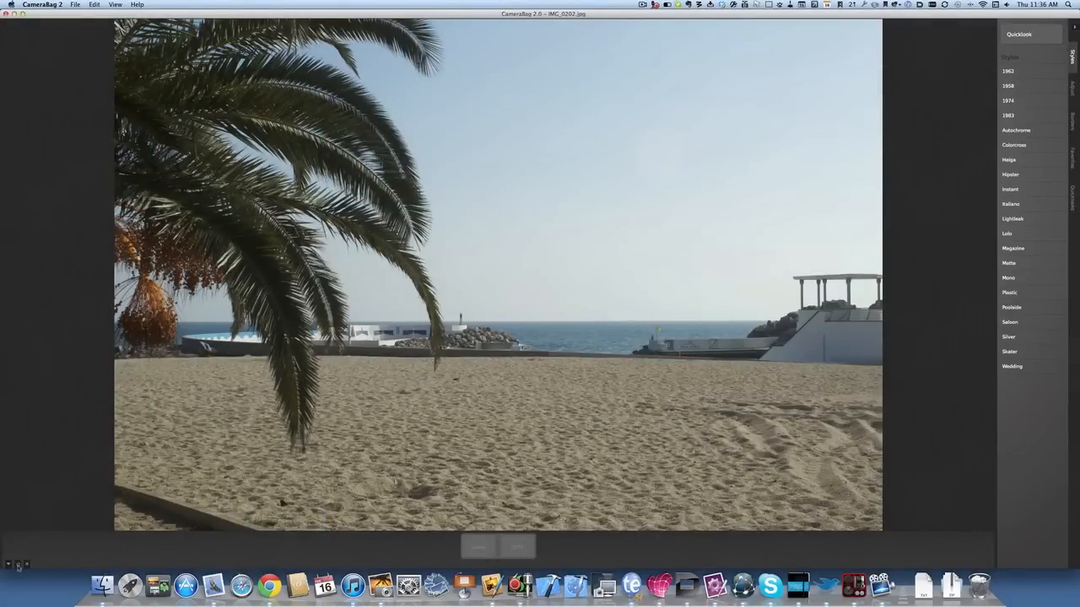
Turn the Skater and 1974 style effects back on
left_click(1010, 100)
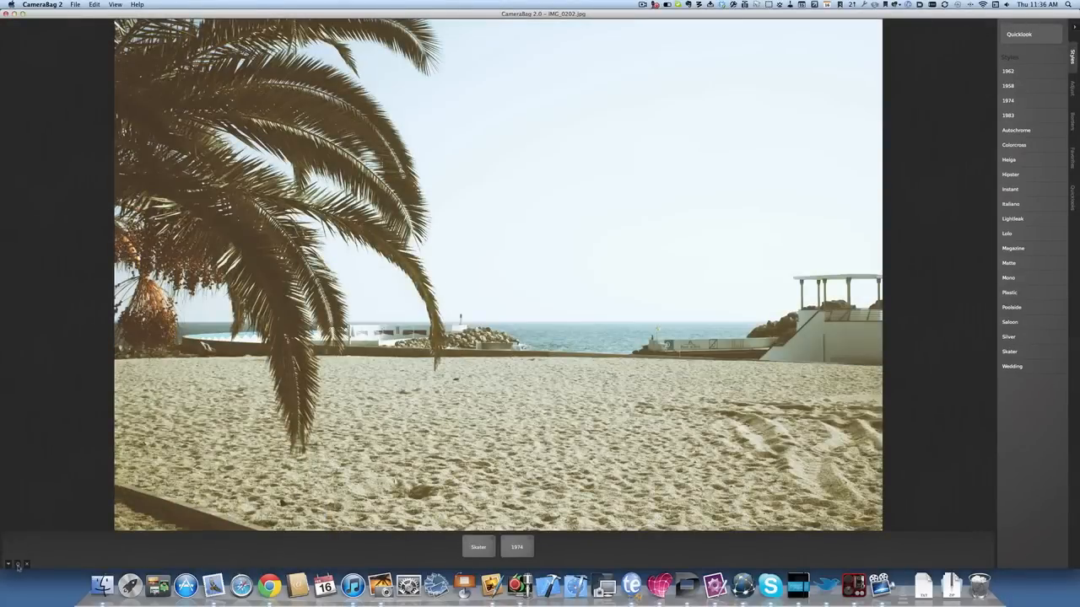
mouse_move(1008, 522)
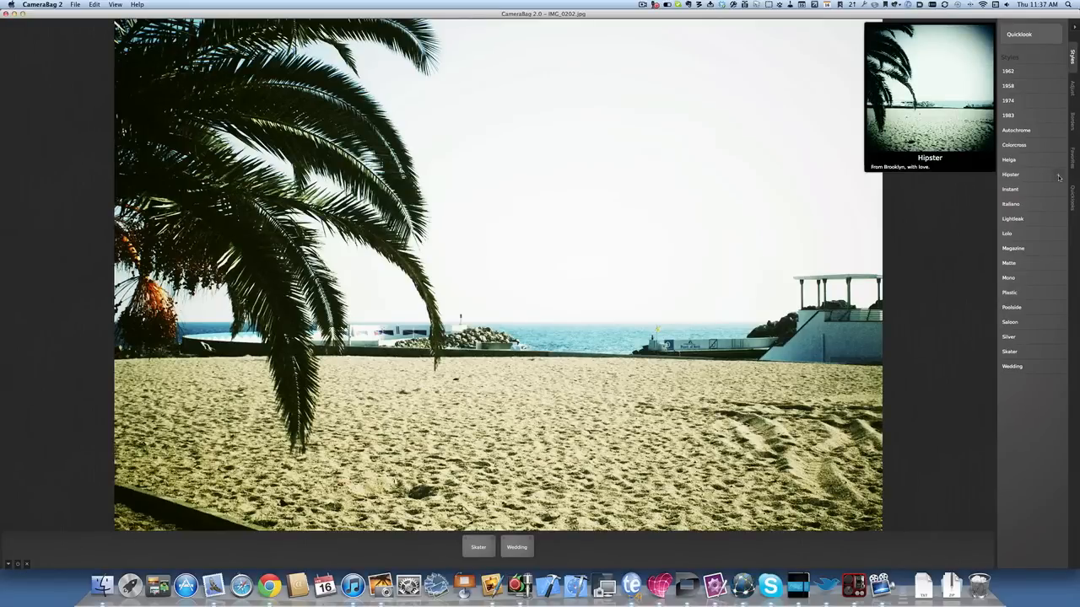
Add the Hipster style and adjust its remix slider
left_click(1011, 174)
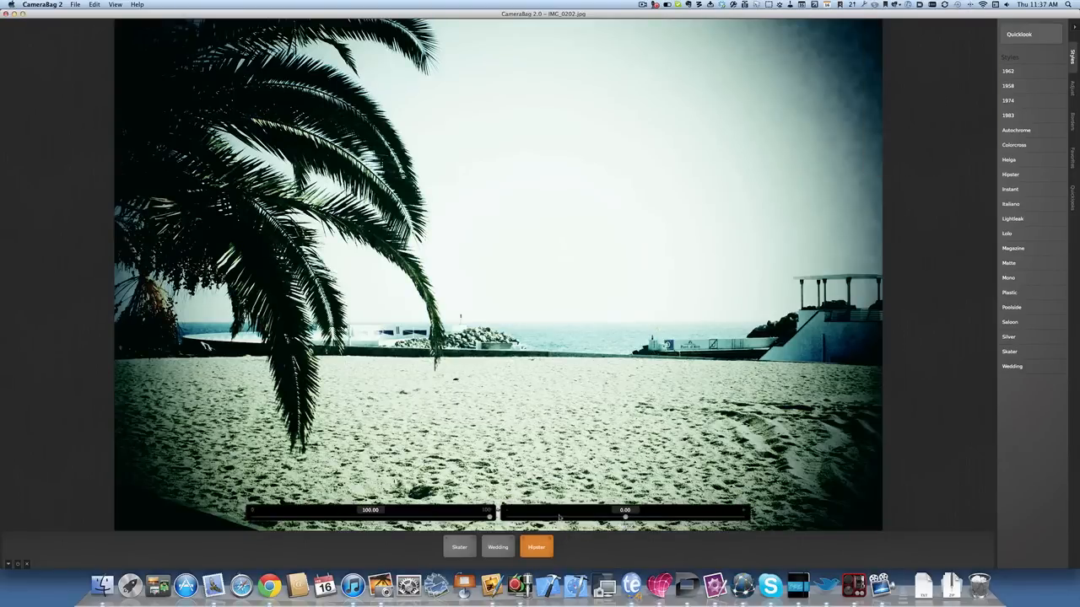
left_click_drag(487, 516, 346, 516)
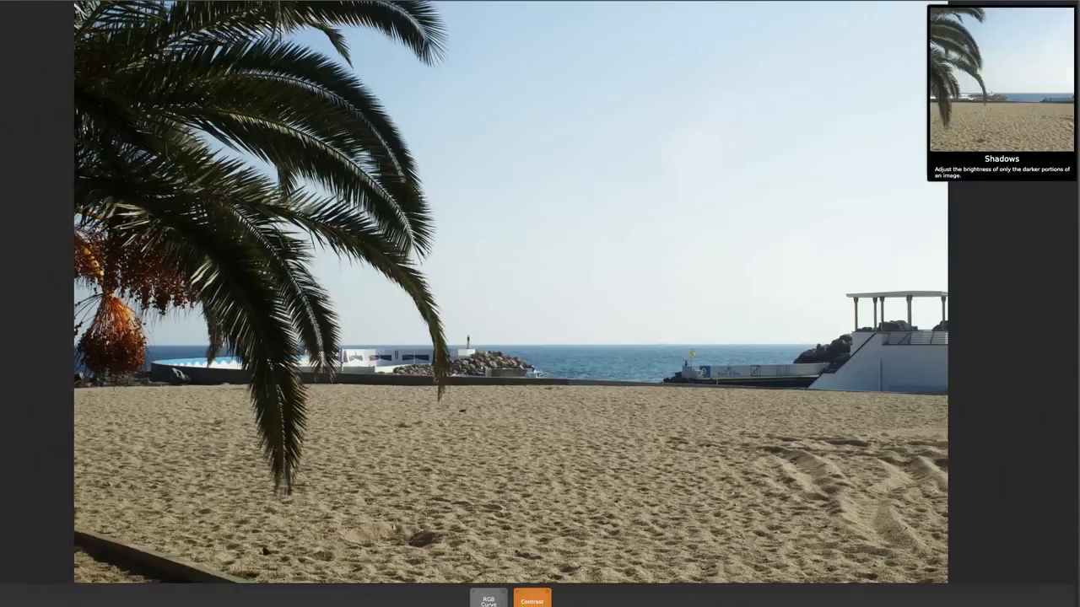
Add a Shadows adjustment and drag its amount to lift the darker areas
left_click(550, 602)
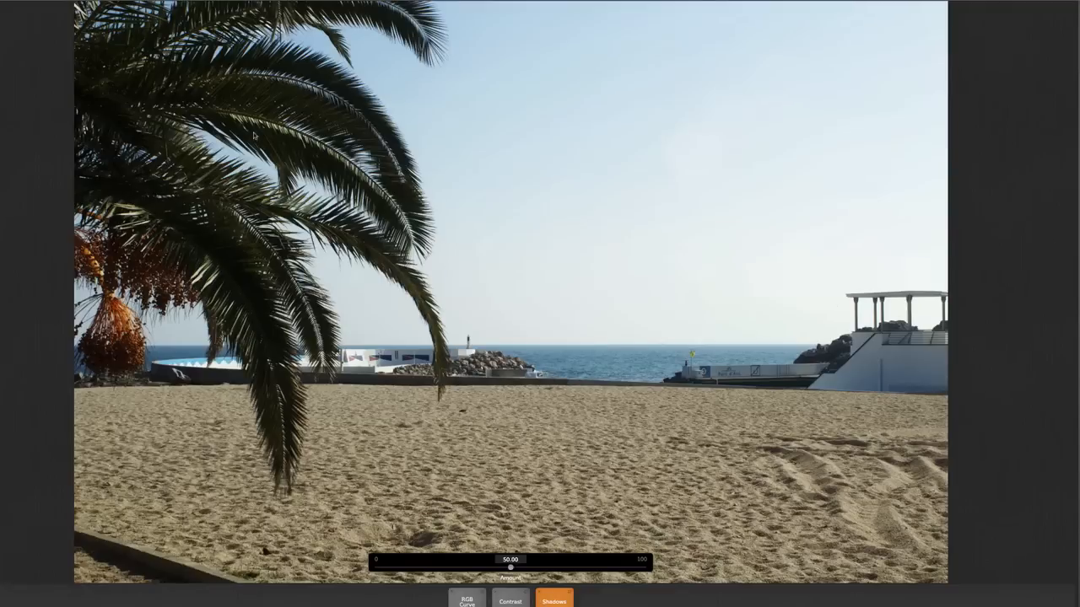
mouse_move(167, 226)
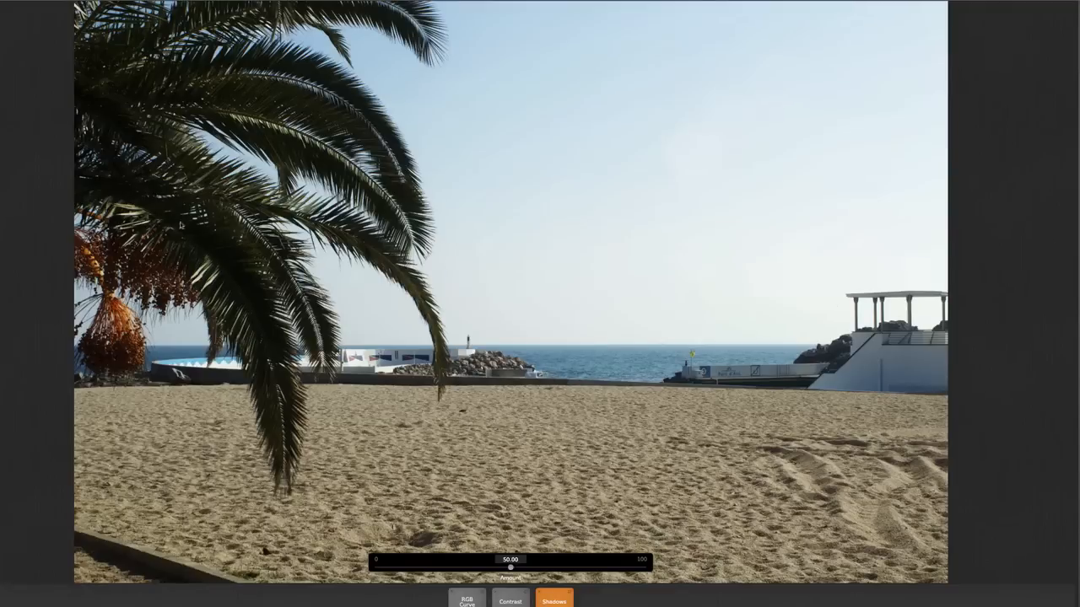
mouse_move(459, 559)
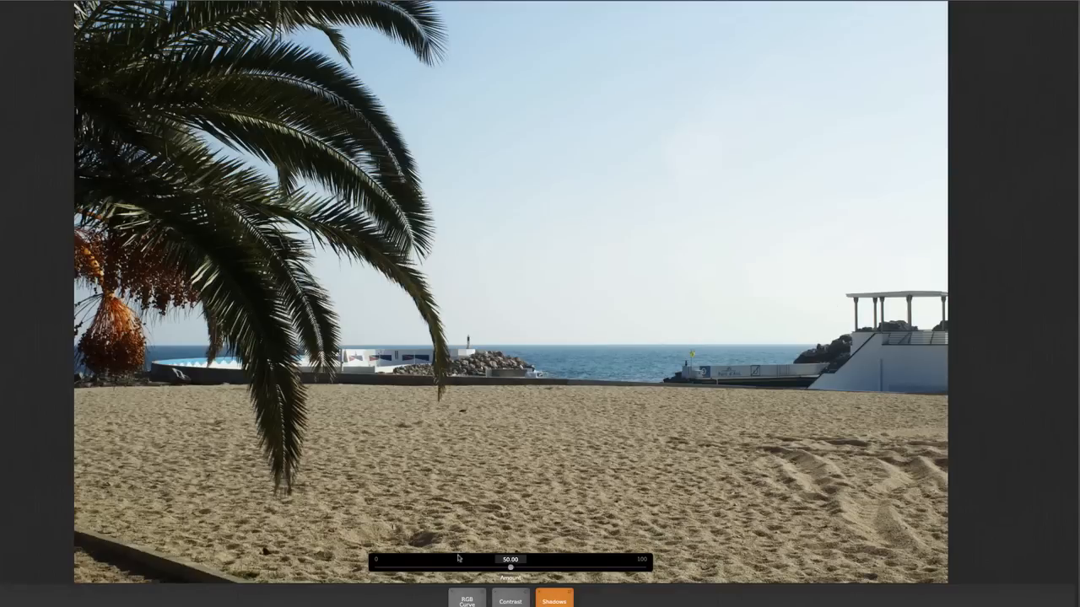
left_click_drag(508, 559, 556, 567)
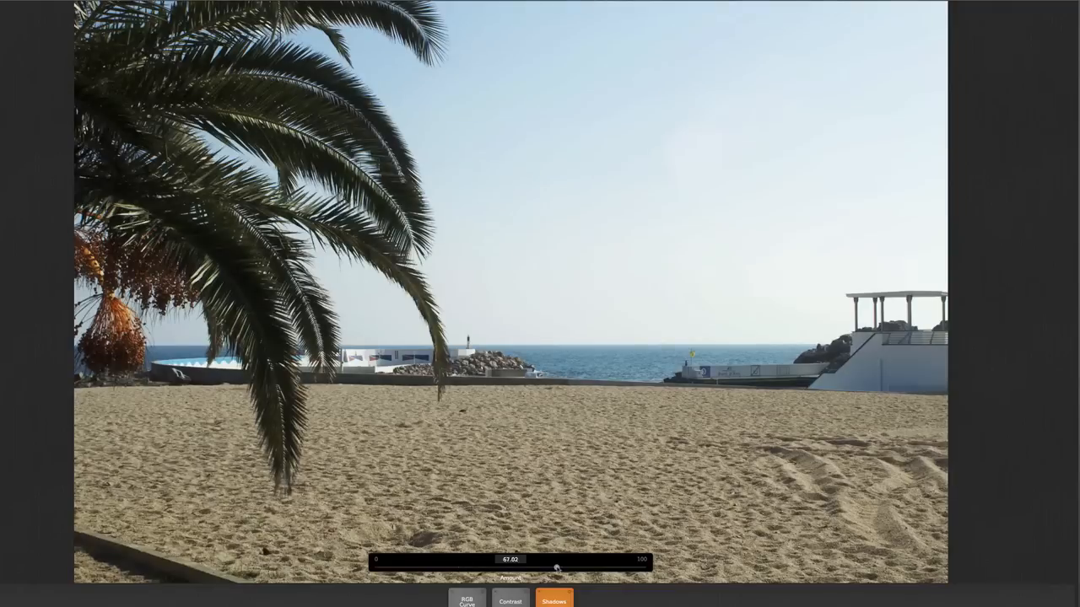
left_click_drag(555, 567, 576, 567)
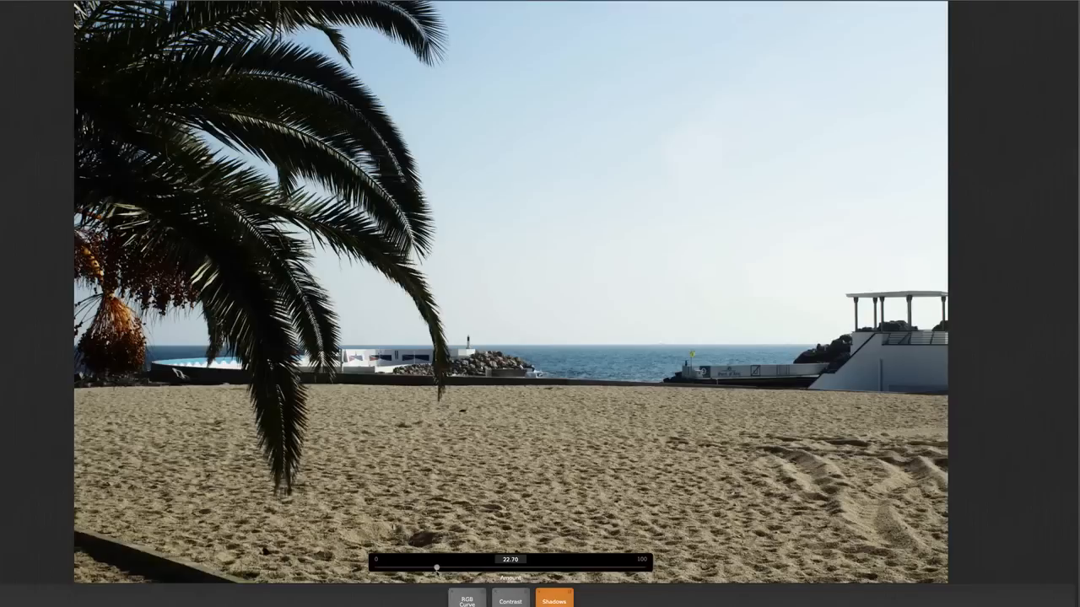
left_click_drag(437, 568, 580, 567)
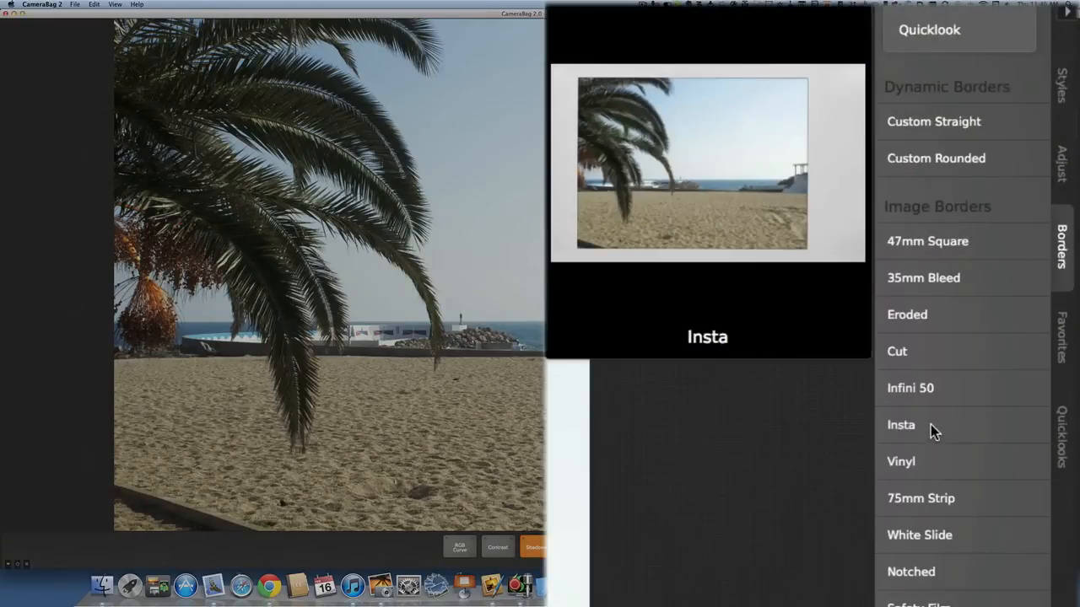
Try and remove the 75mm film strip border, then apply the Paper border
left_click(920, 498)
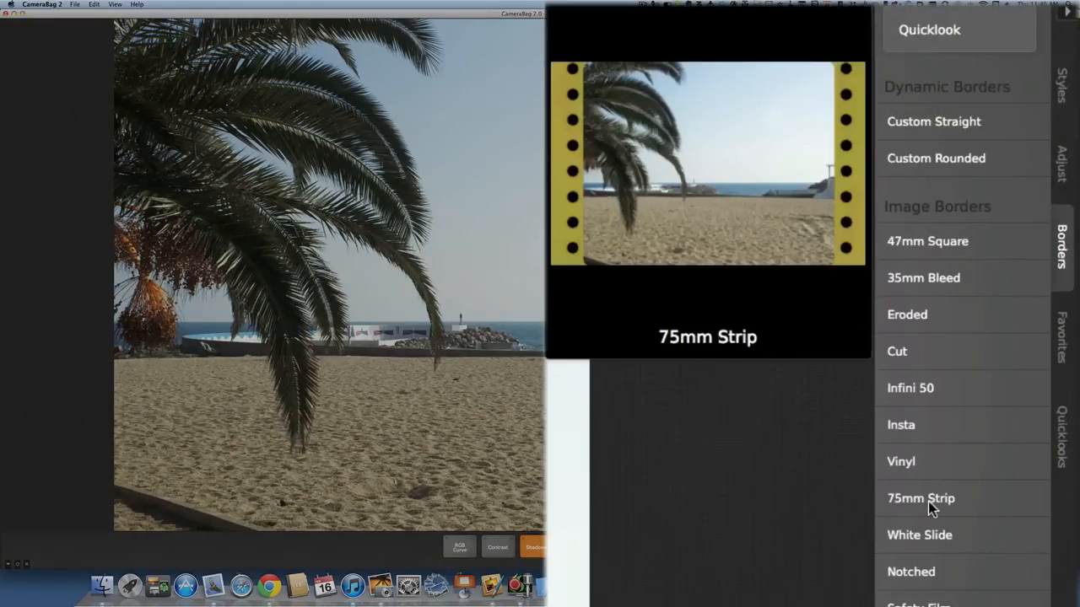
left_click(920, 497)
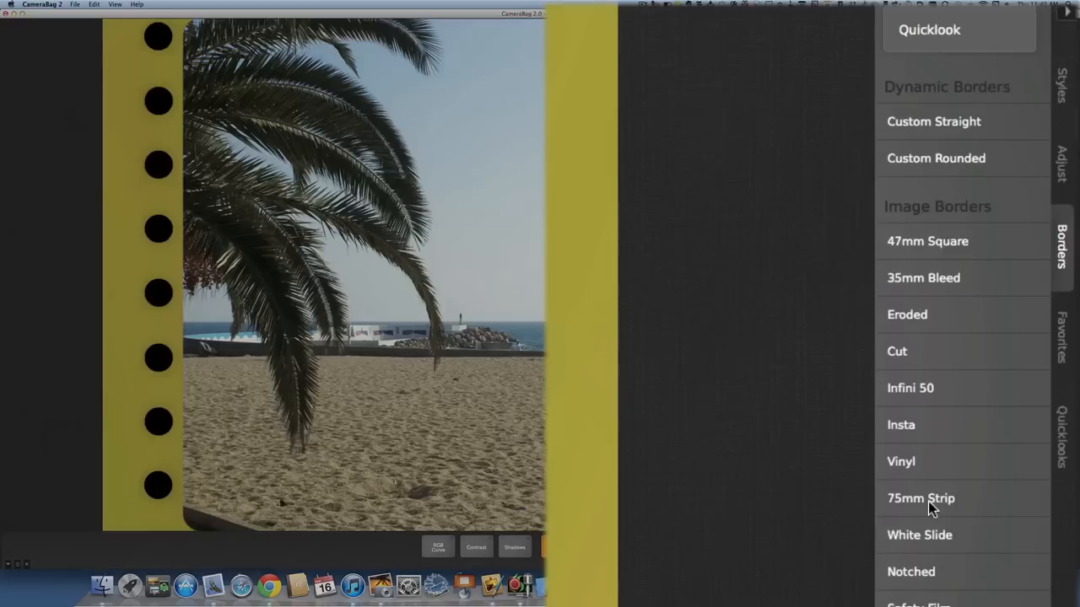
mouse_move(548, 562)
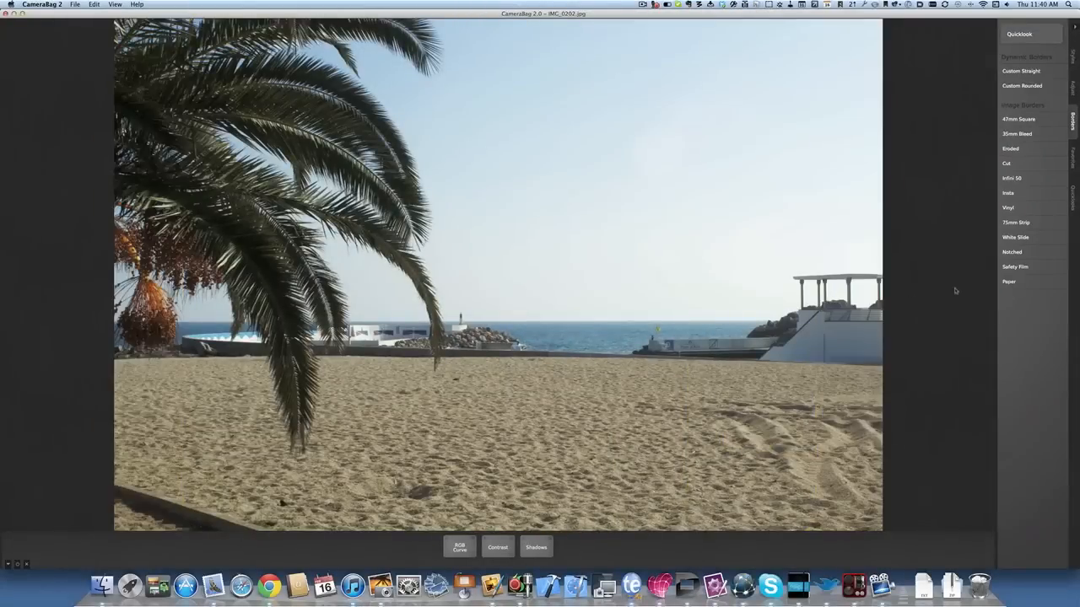
left_click(1008, 282)
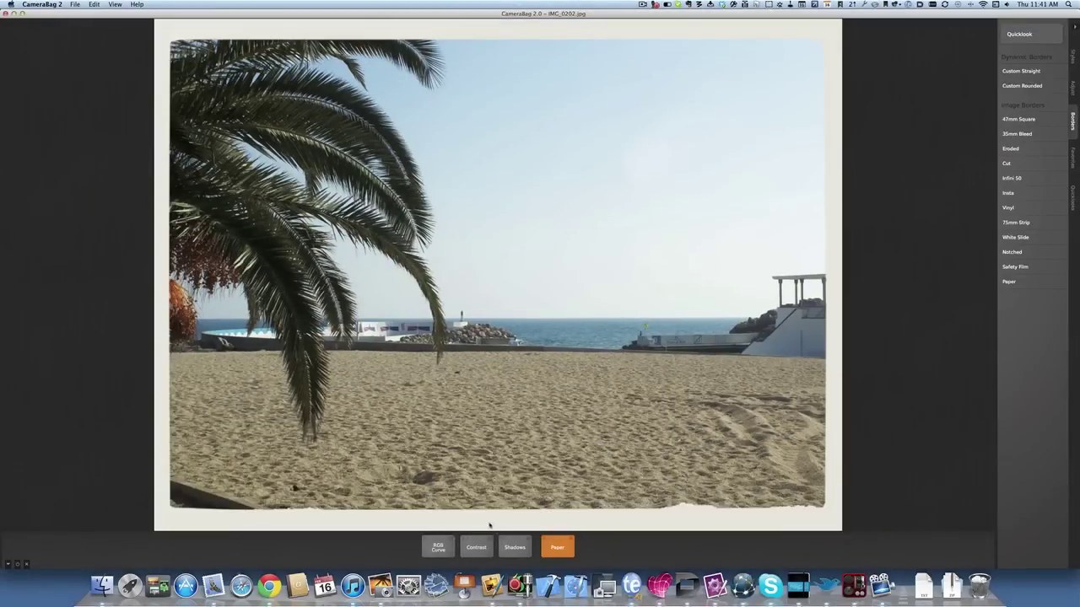
left_click(558, 546)
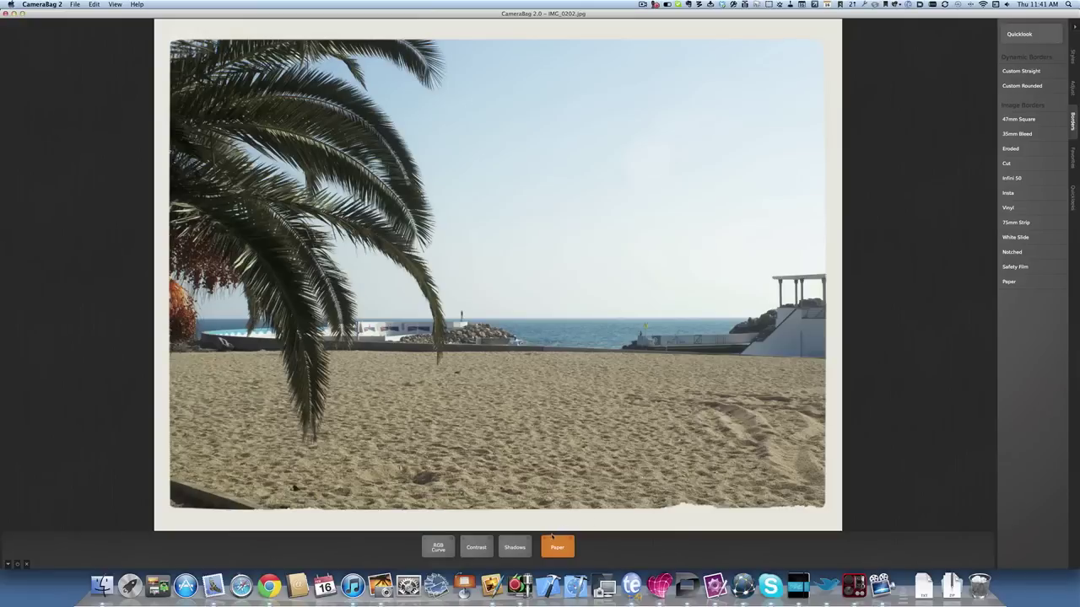
mouse_move(1011, 178)
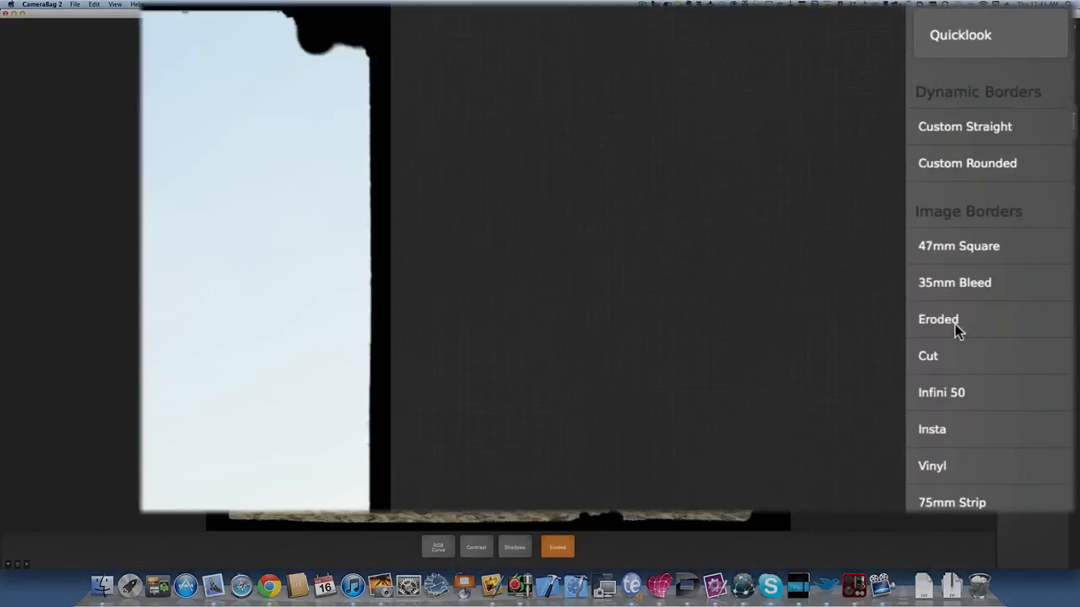
mouse_move(545, 461)
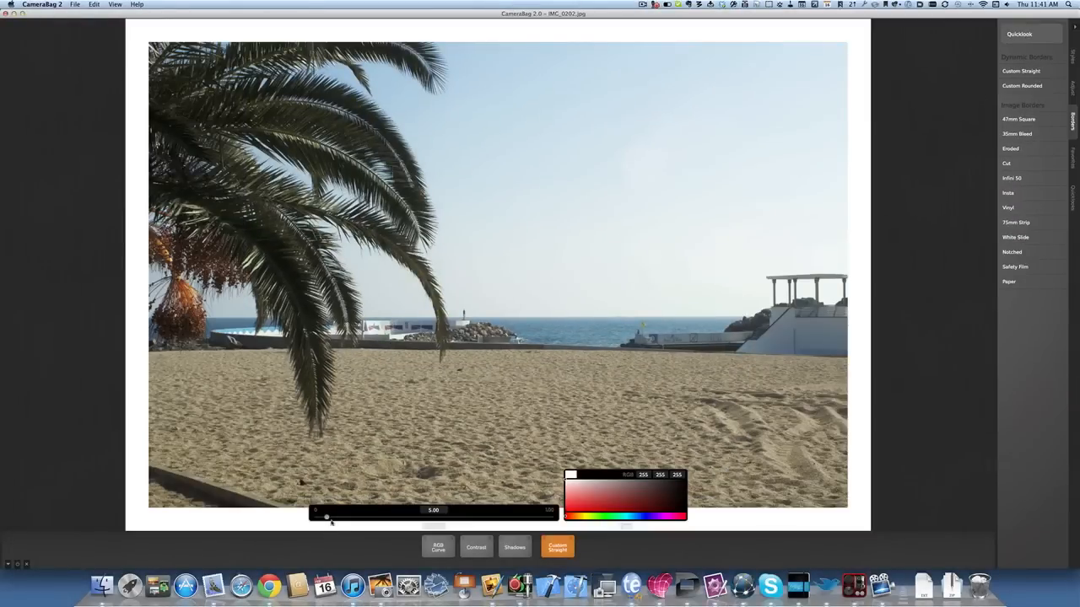
Settle the Custom Straight border on a thin width, trying red then black
left_click_drag(326, 516, 329, 517)
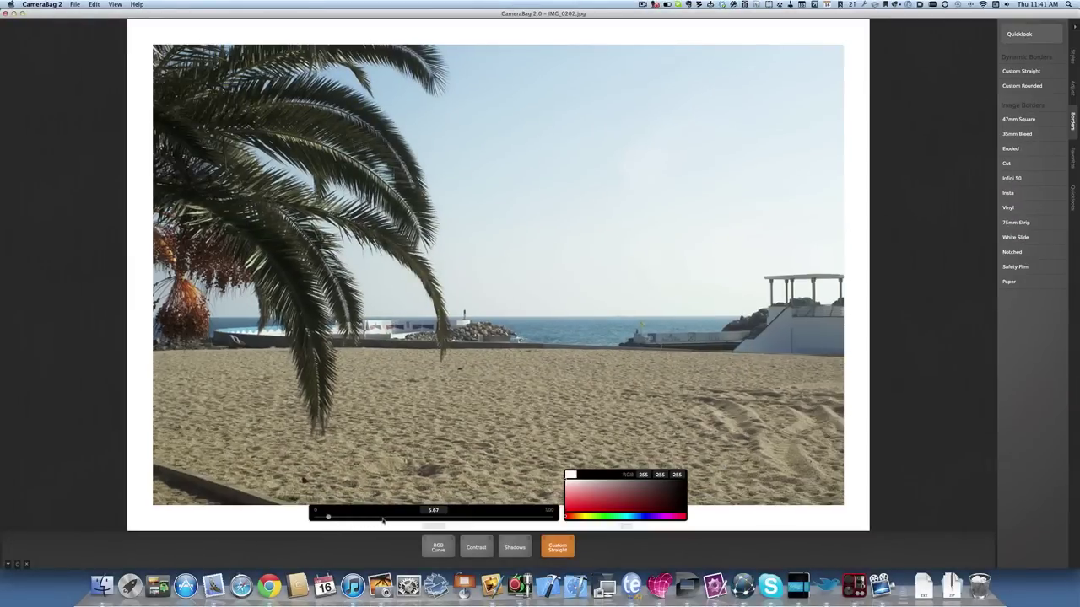
left_click_drag(328, 516, 394, 517)
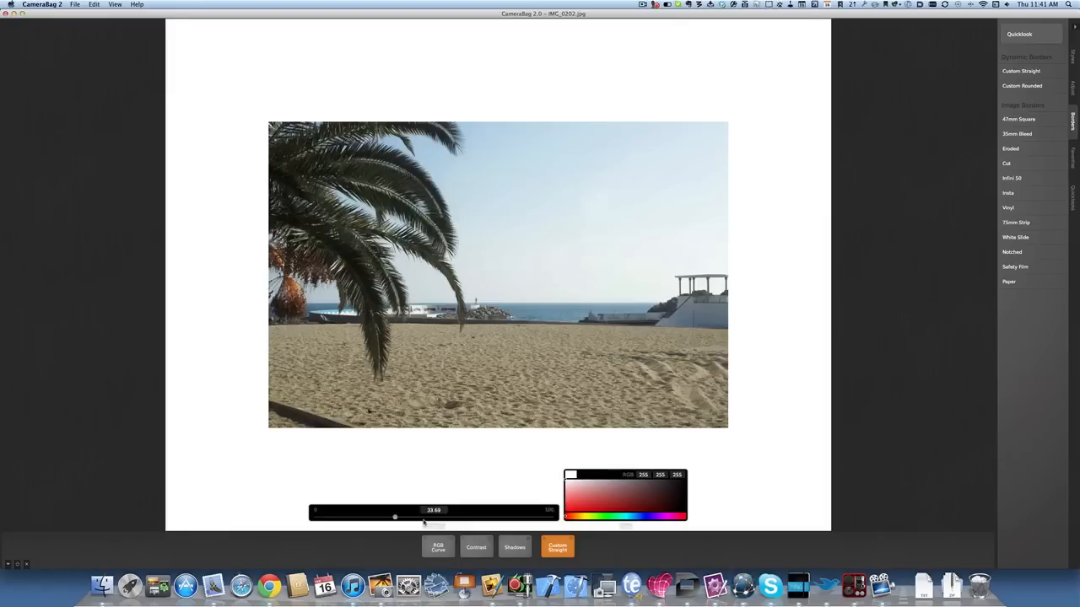
left_click_drag(395, 515, 323, 516)
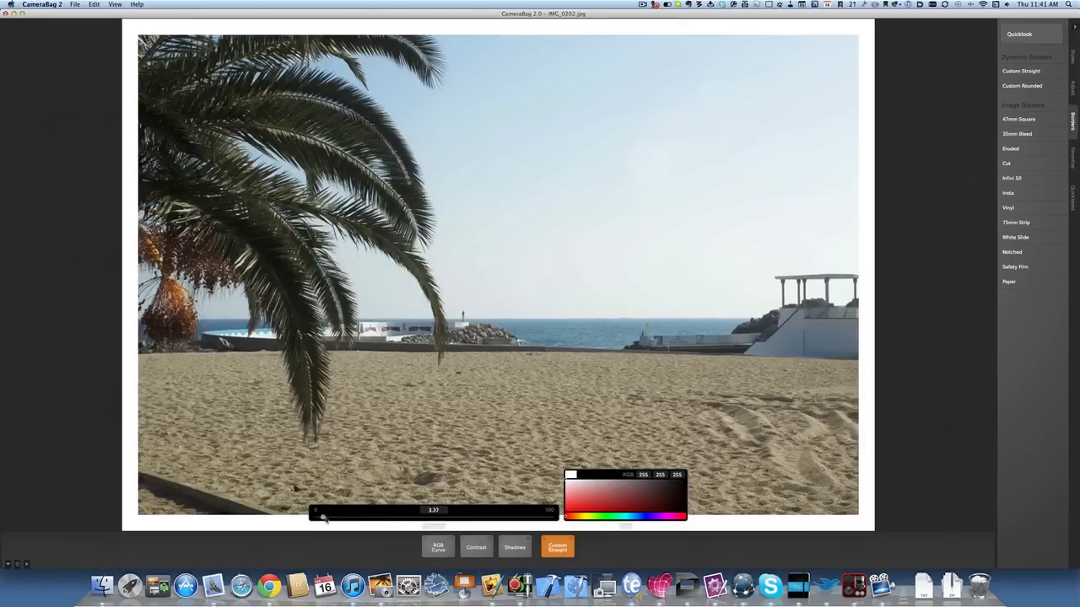
left_click_drag(323, 516, 327, 515)
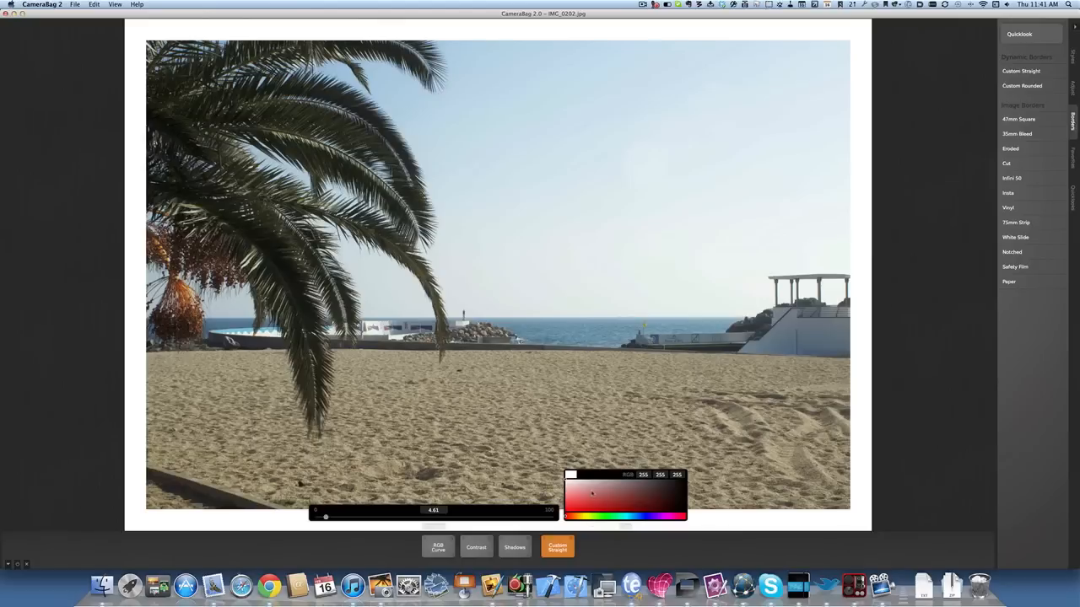
left_click(603, 506)
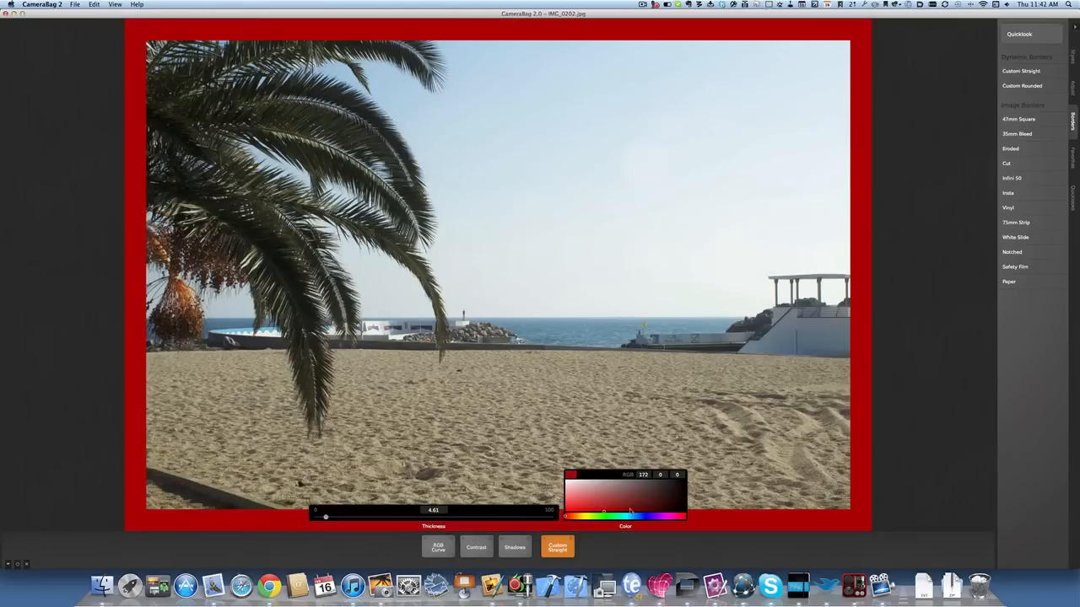
left_click(686, 530)
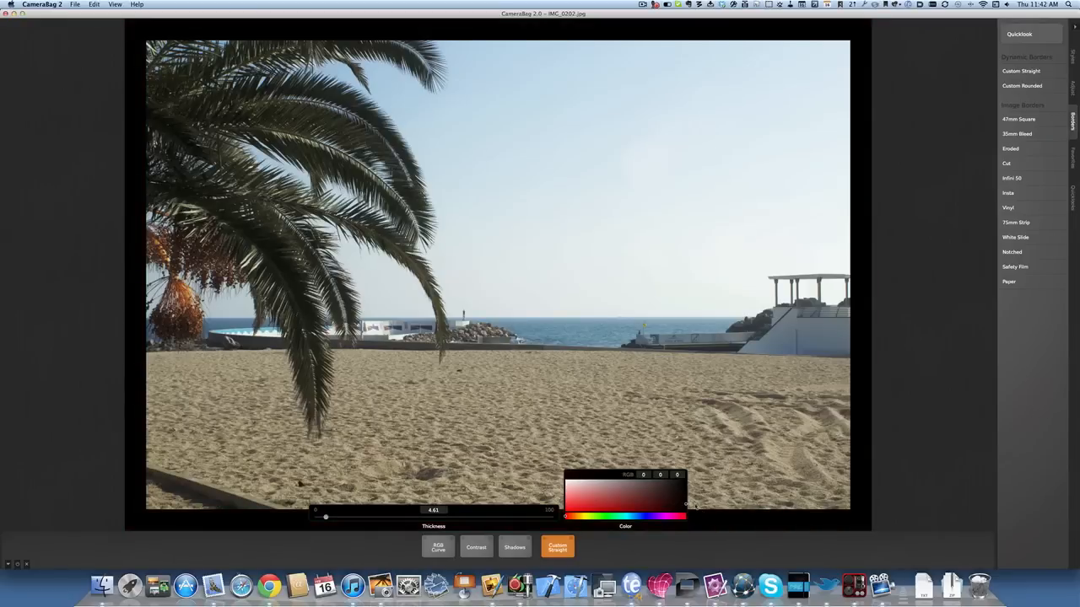
Try Custom Rounded with less rounding and 35mm Bleed, then apply 47mm Square
left_click(1021, 85)
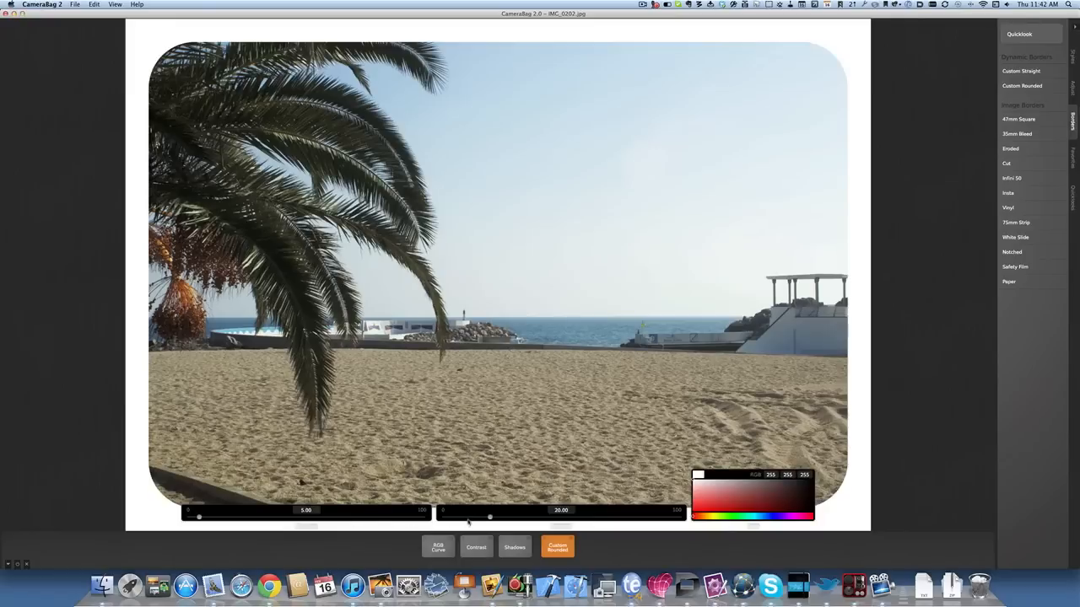
left_click_drag(489, 516, 468, 516)
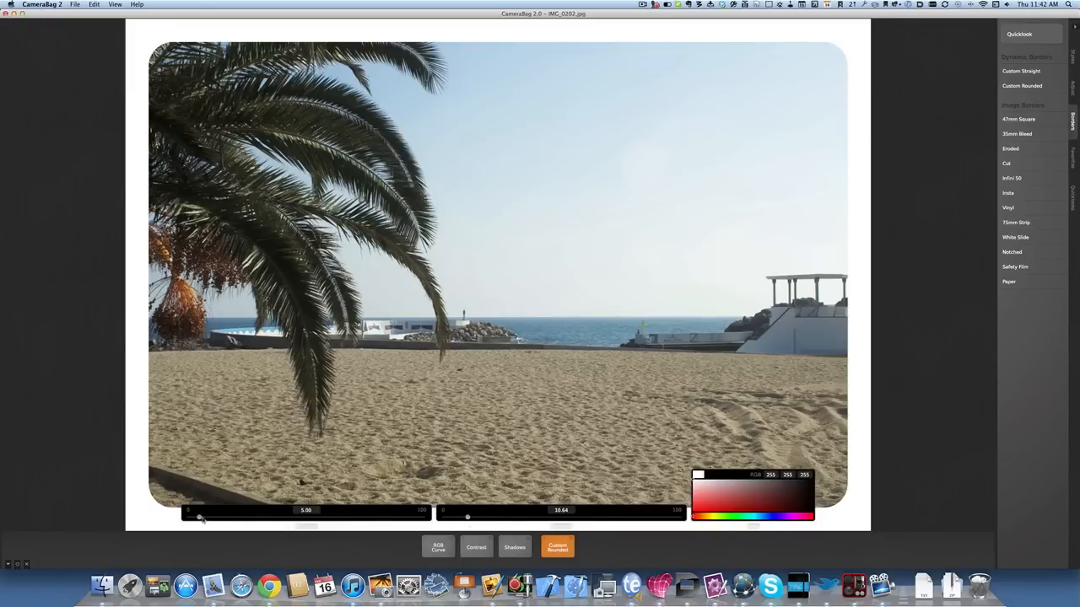
left_click(1014, 133)
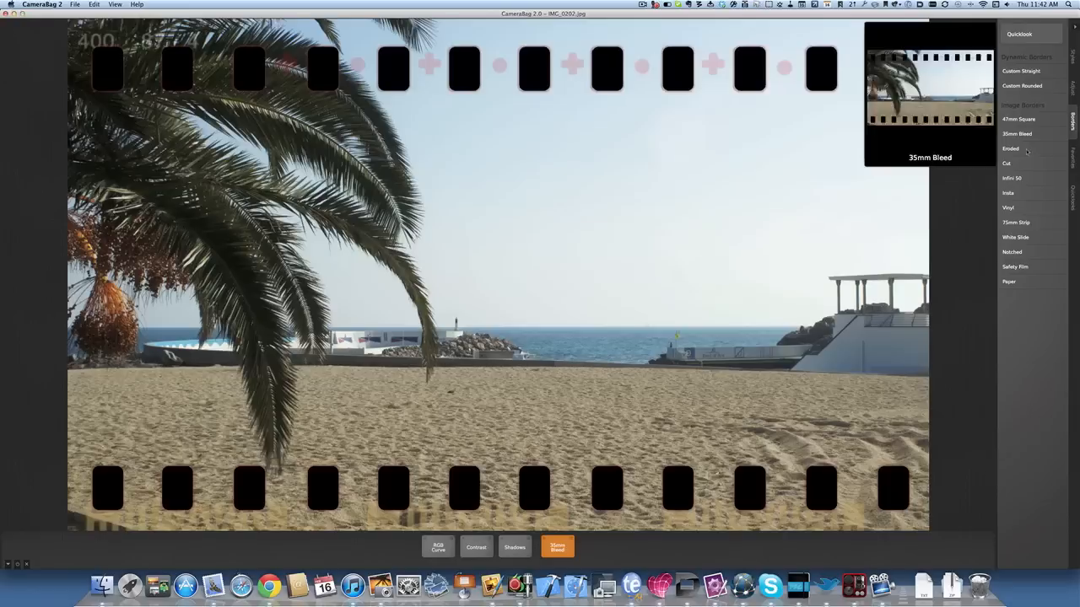
left_click(1018, 119)
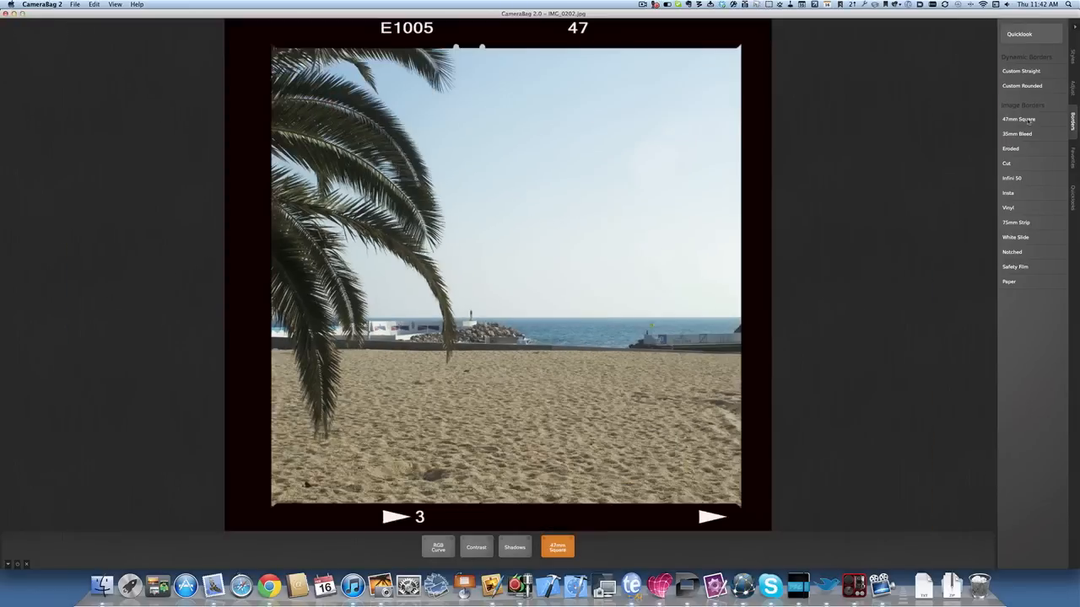
mouse_move(766, 296)
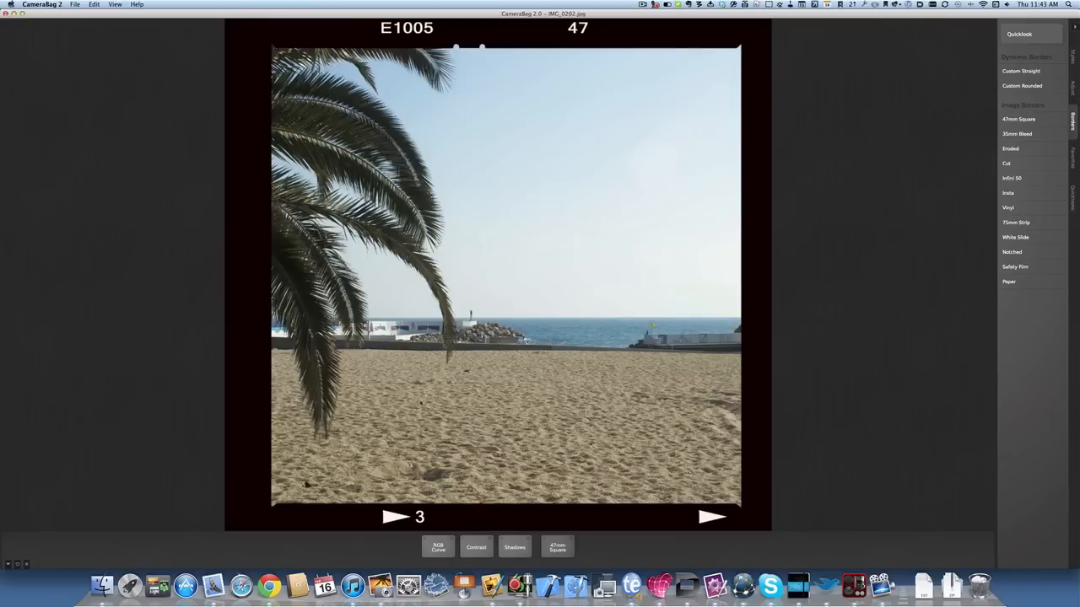
mouse_move(616, 436)
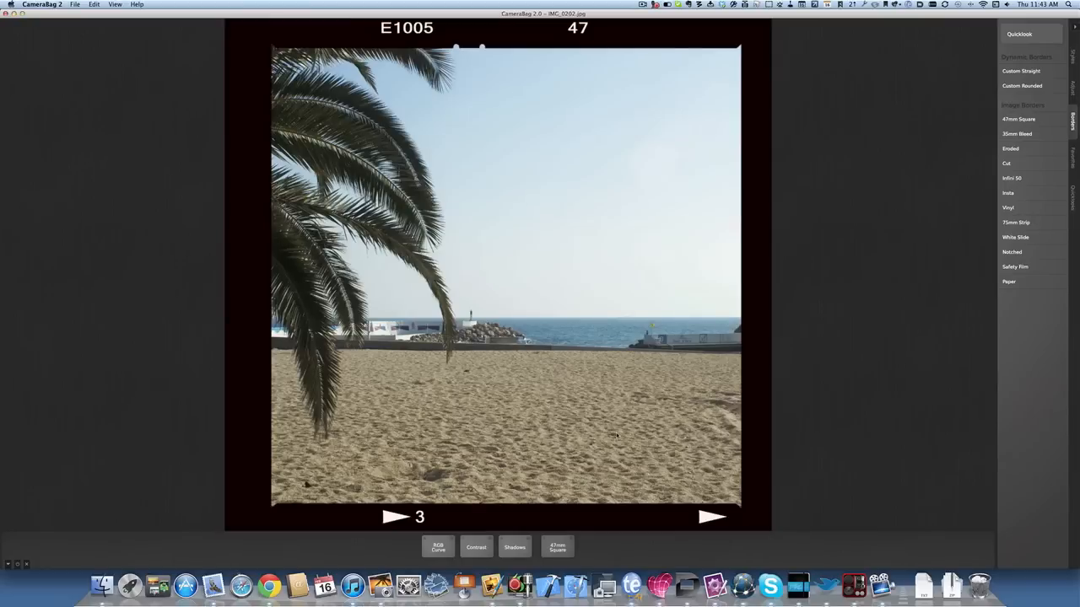
mouse_move(848, 213)
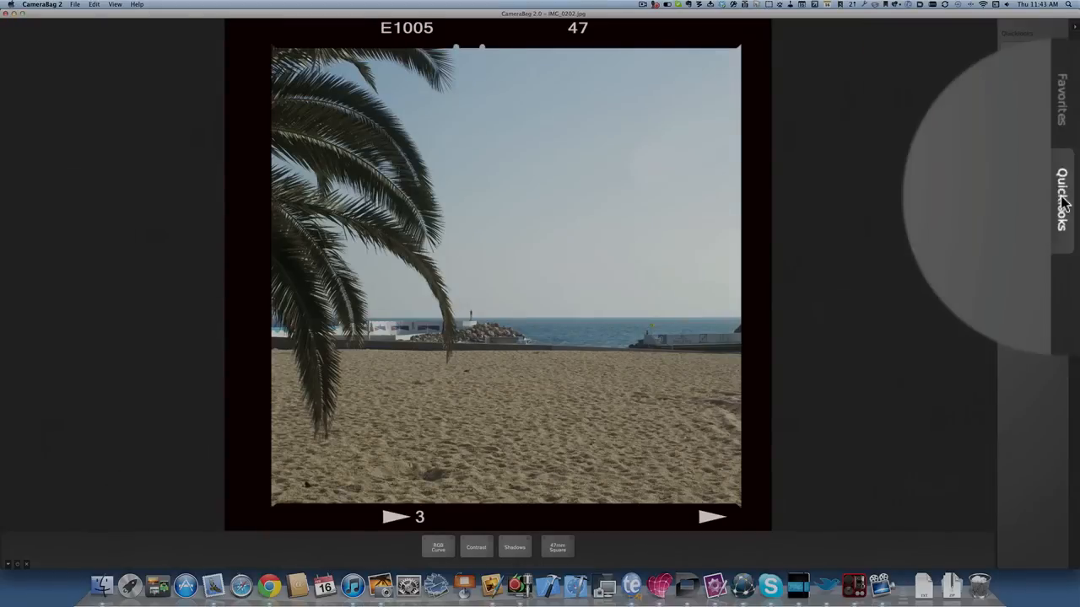
Open the Quicklooks Favorites gallery and reshape the Luminance Curve
left_click(1061, 189)
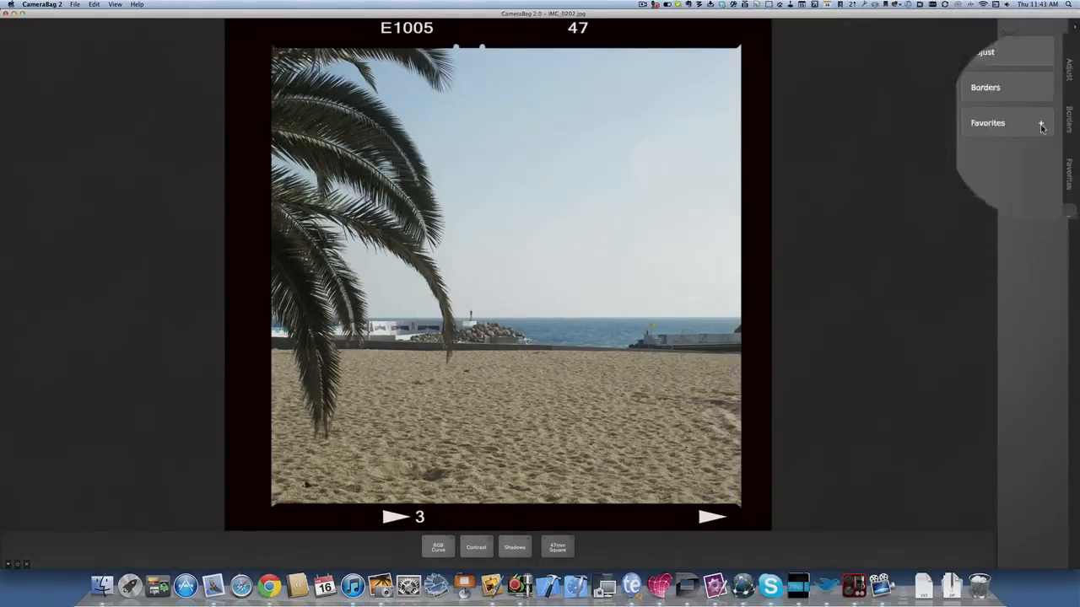
left_click(987, 122)
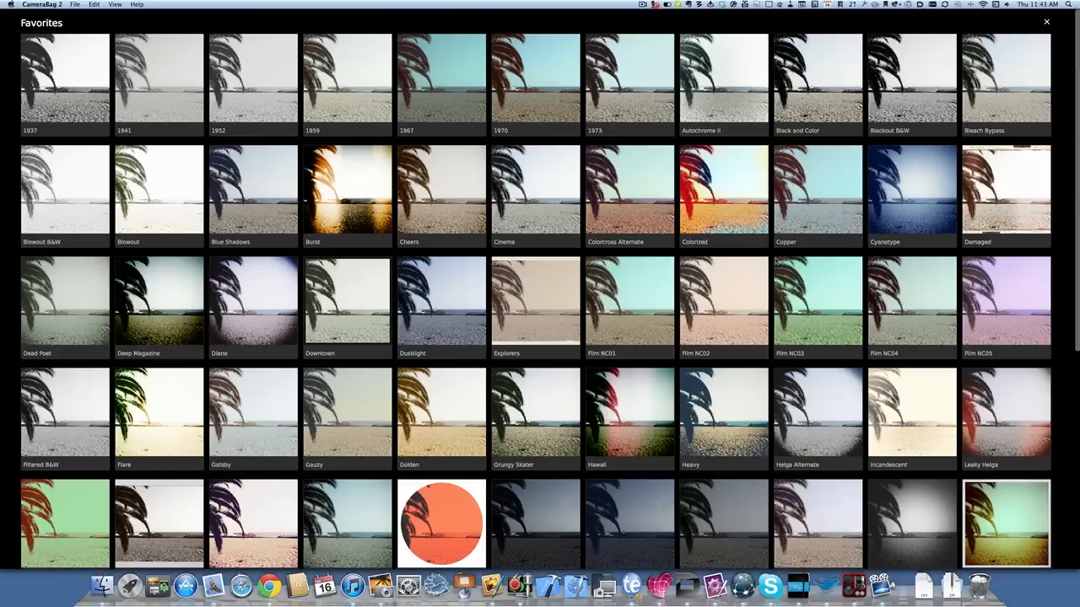
mouse_move(566, 197)
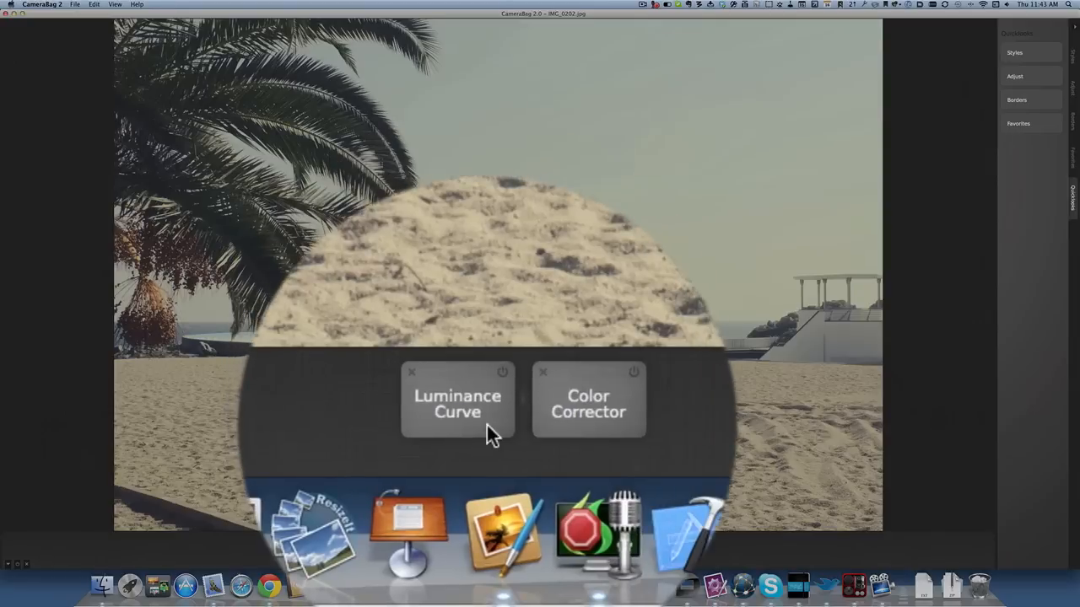
left_click(587, 404)
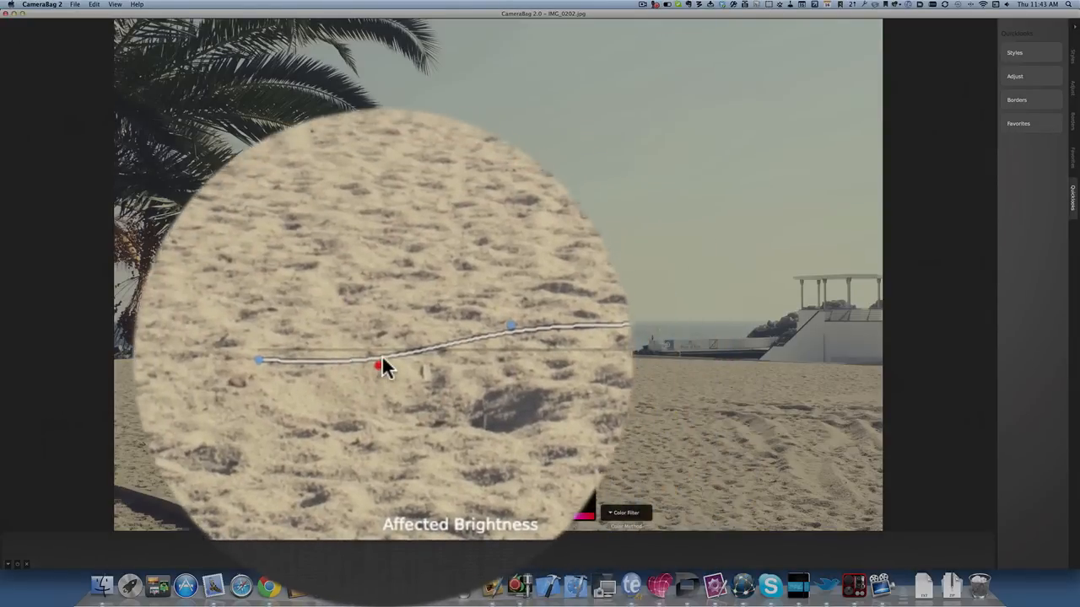
left_click_drag(377, 364, 381, 328)
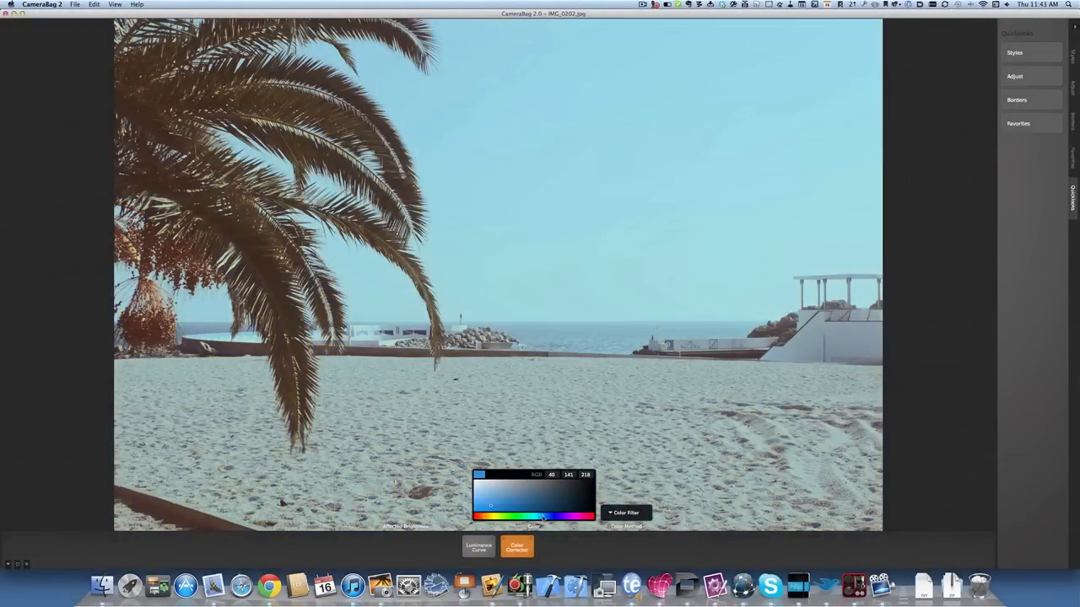
Set the Color Corrector to Colorize, shift the tint, and save to Favorites
left_click(623, 512)
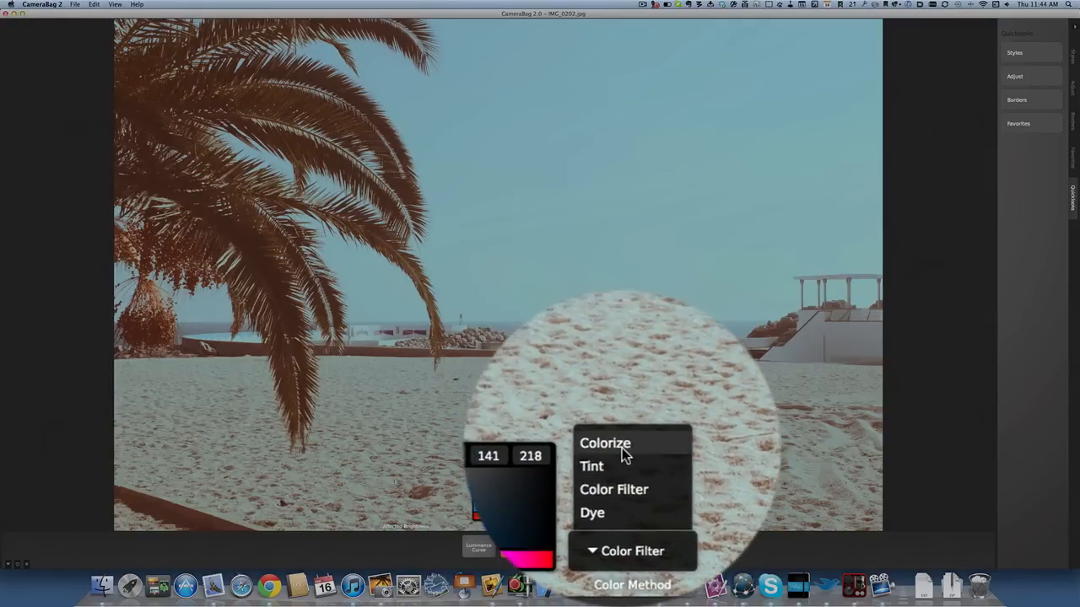
left_click(611, 443)
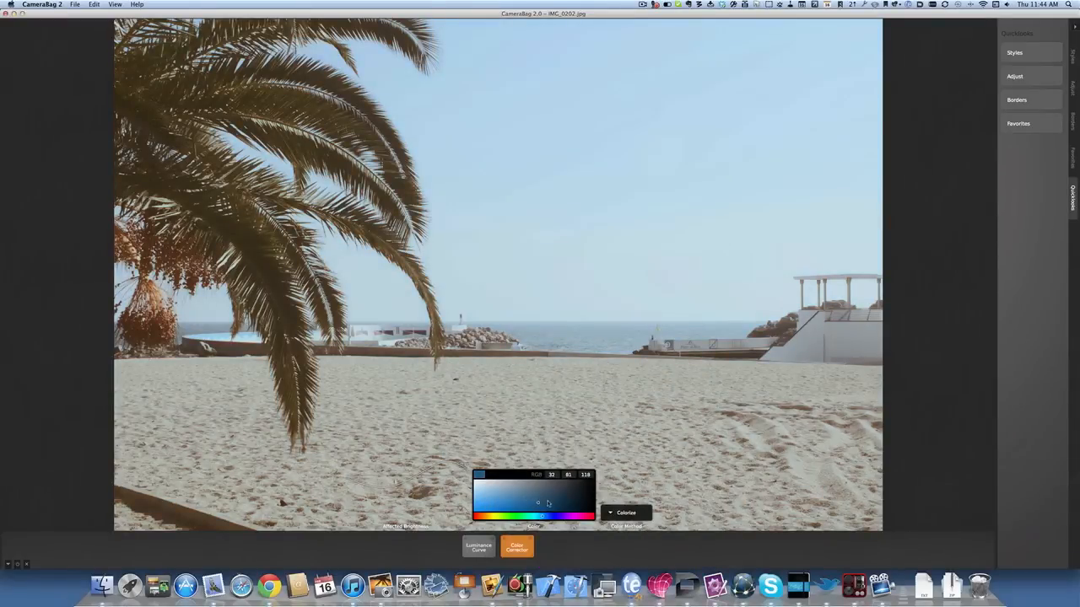
left_click_drag(538, 503, 565, 492)
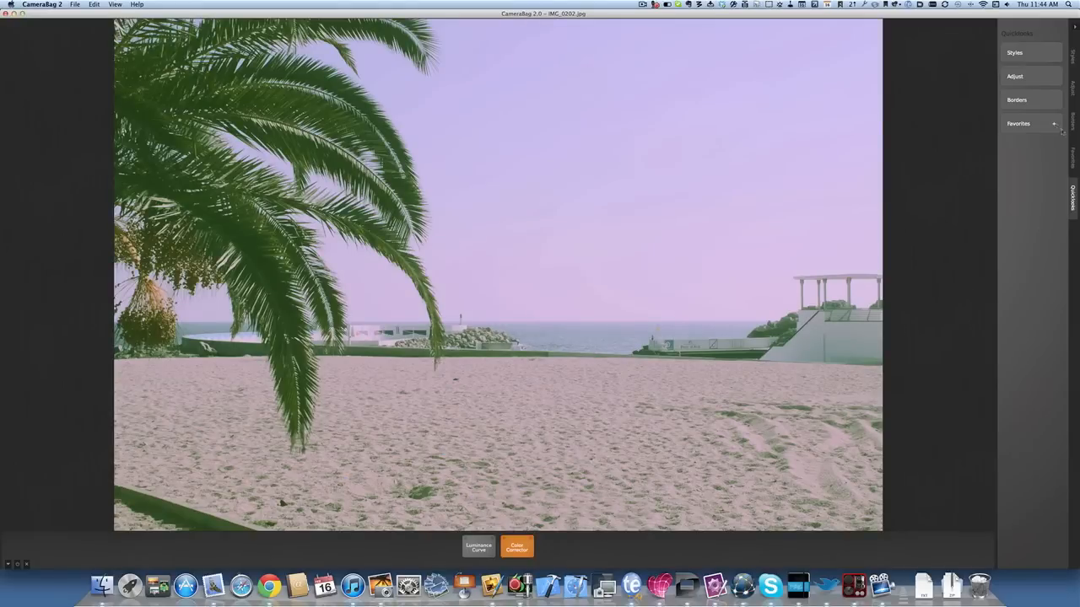
left_click(1018, 100)
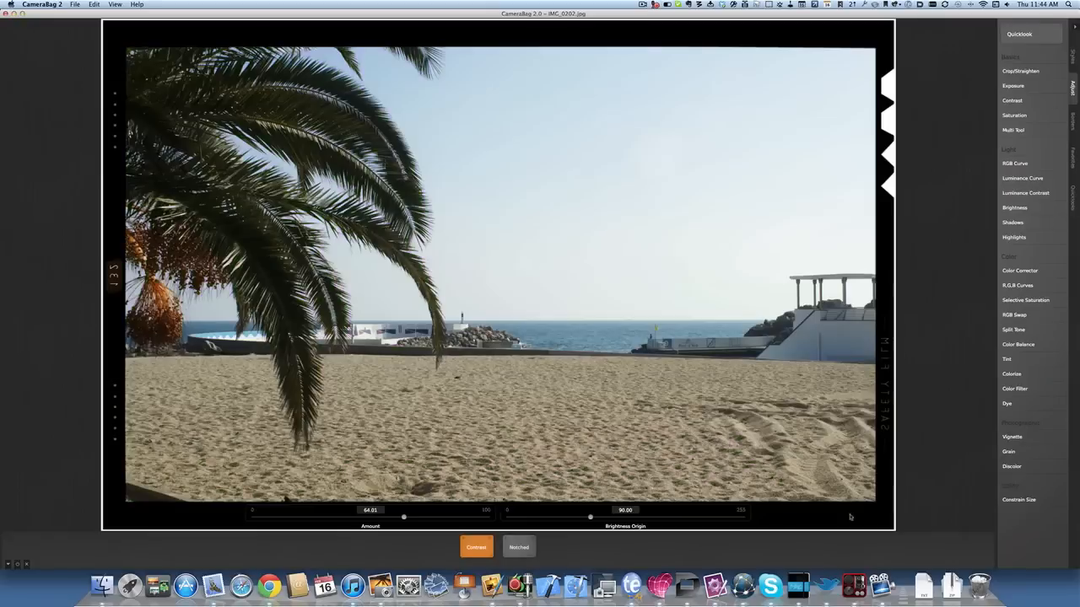
mouse_move(1009, 435)
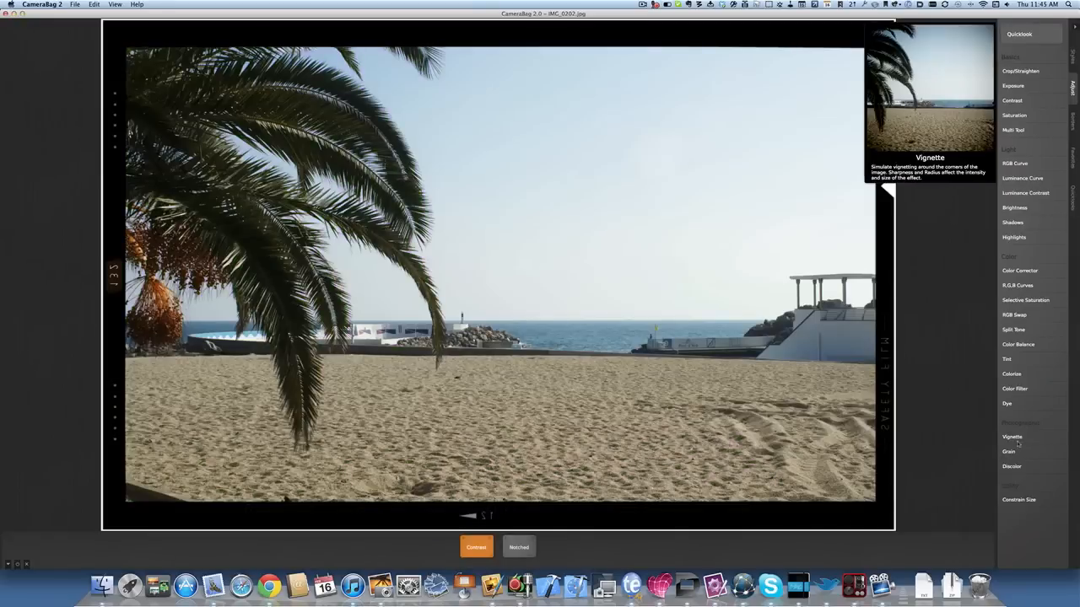
Add a softened Vignette at amount about 83, then film Grain at about 63
left_click(1010, 436)
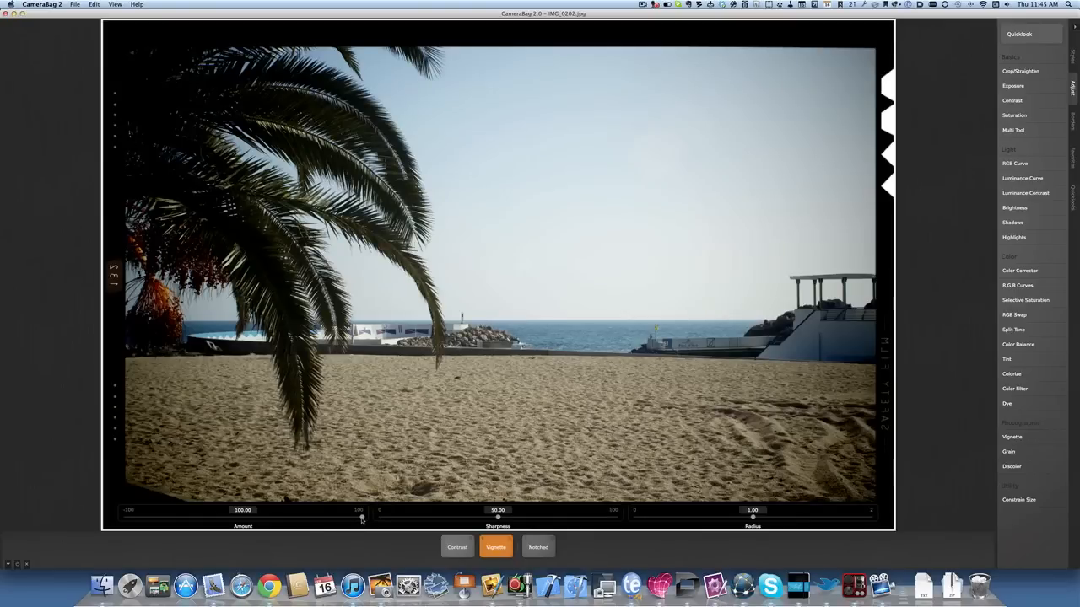
left_click_drag(361, 516, 299, 516)
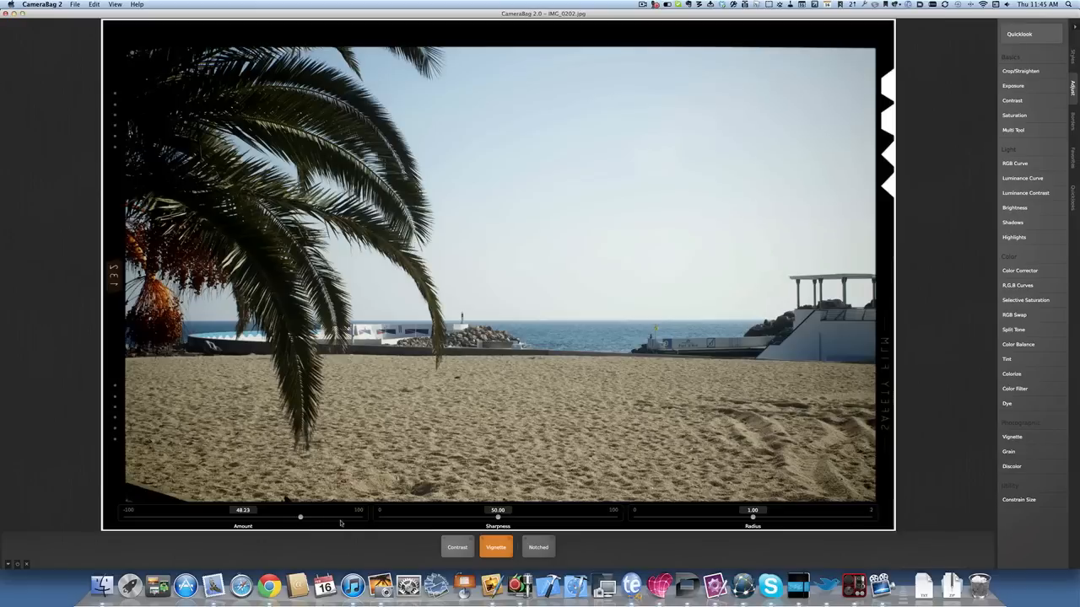
left_click_drag(300, 516, 341, 516)
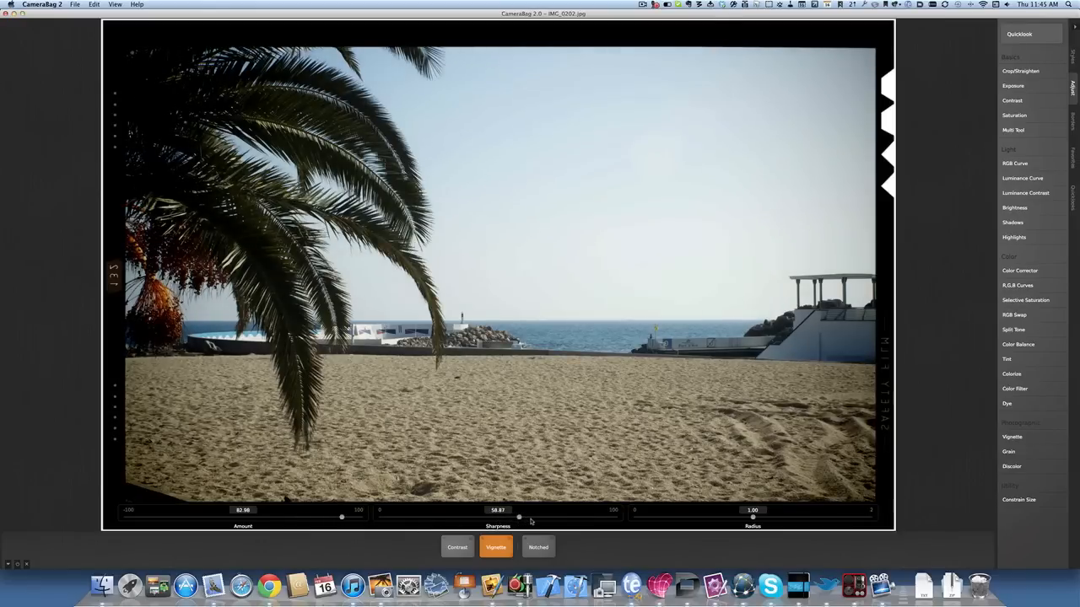
left_click_drag(518, 516, 428, 516)
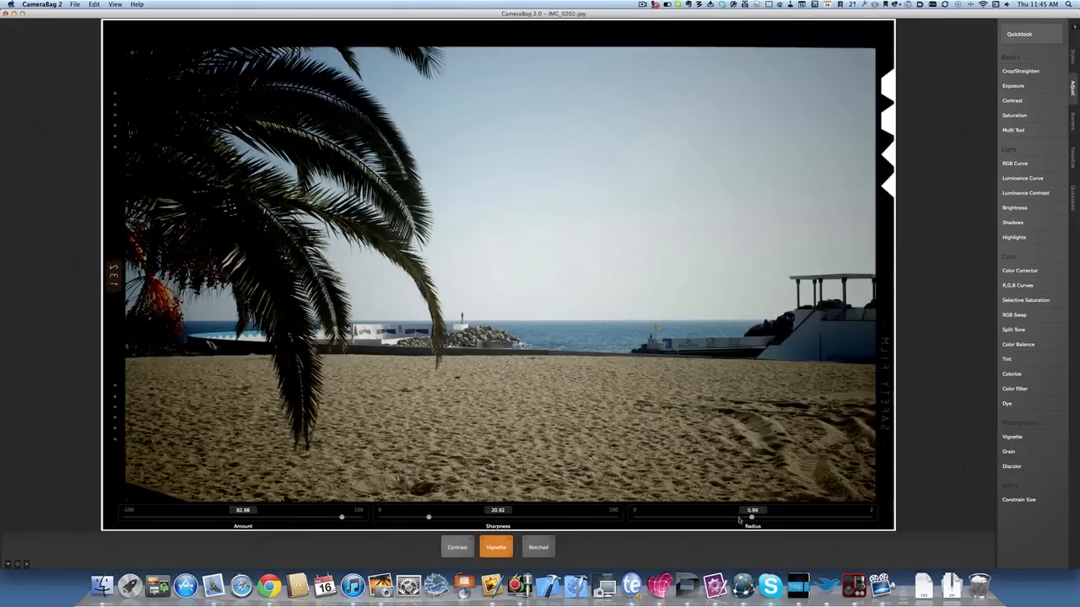
left_click_drag(749, 517, 701, 517)
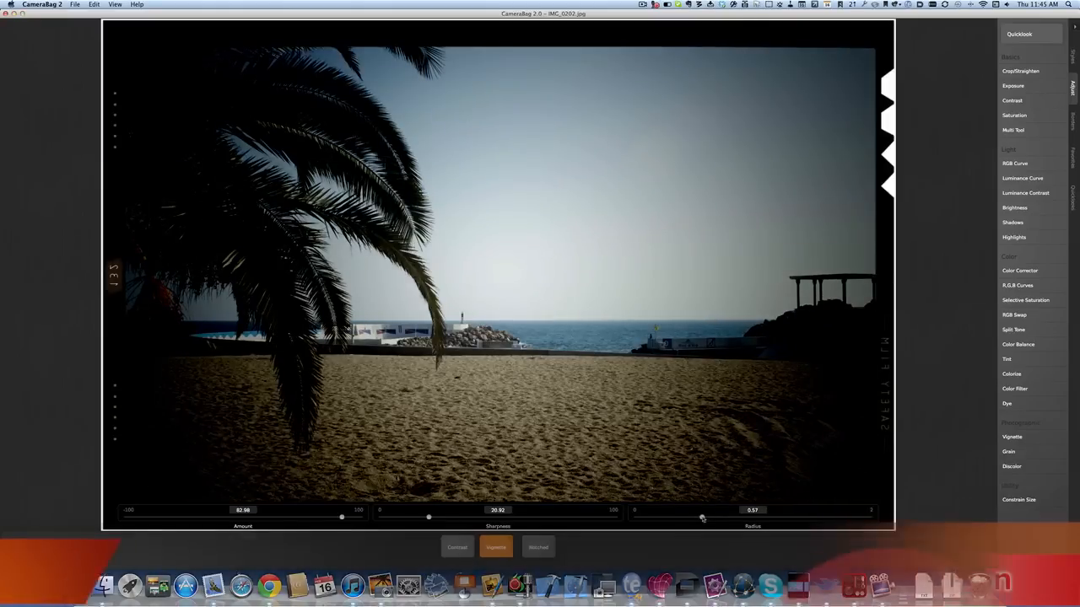
left_click_drag(702, 516, 767, 516)
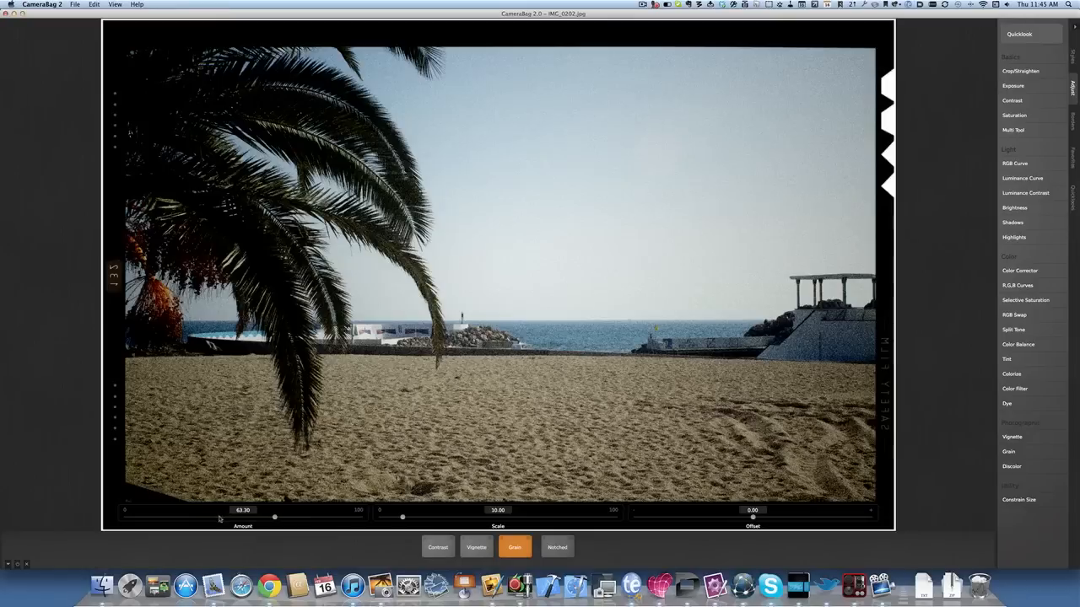
left_click_drag(274, 515, 243, 515)
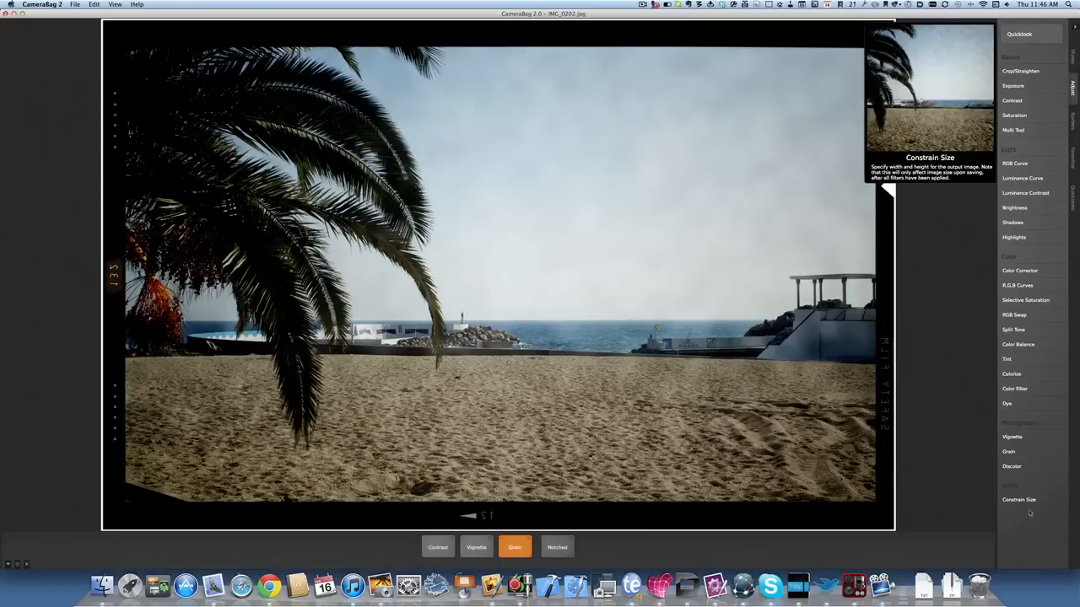
mouse_move(1019, 471)
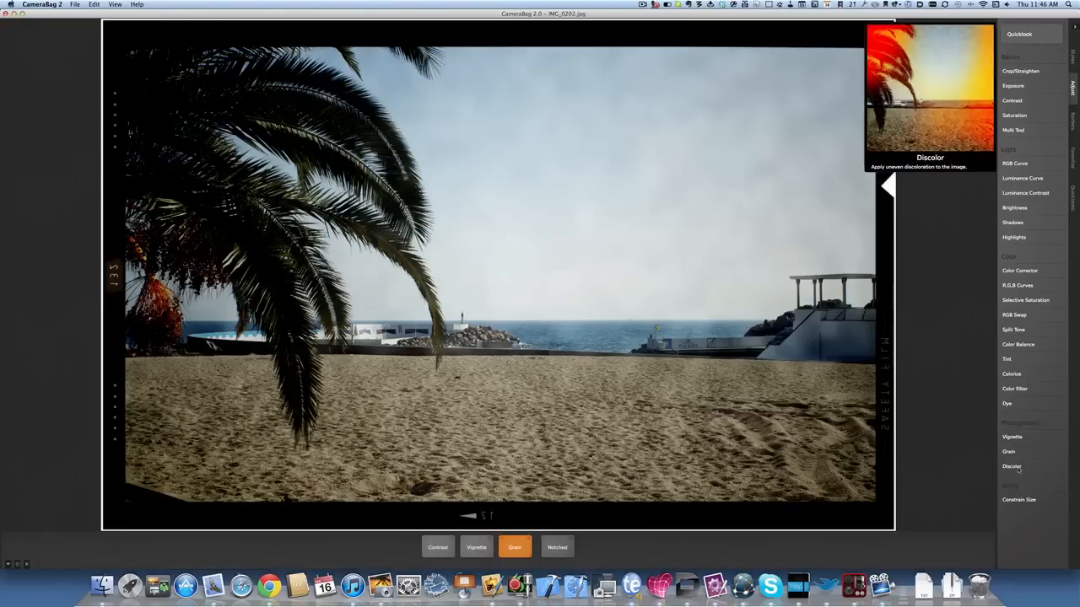
Try a blue-tinted Discolor effect, then reset the stack to a lone Multi Tool
left_click(1011, 466)
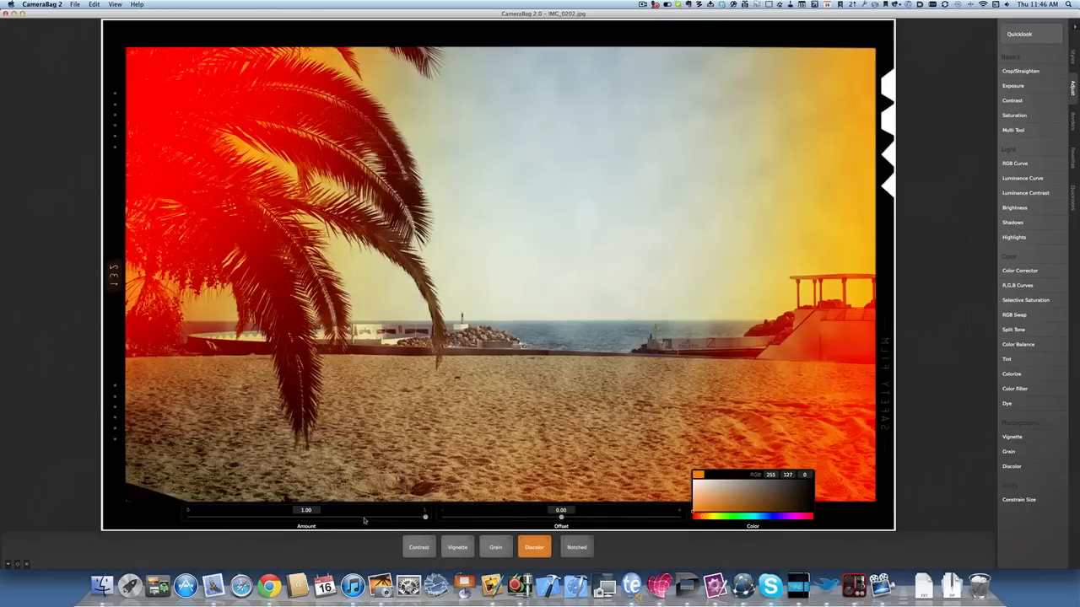
left_click_drag(424, 516, 309, 516)
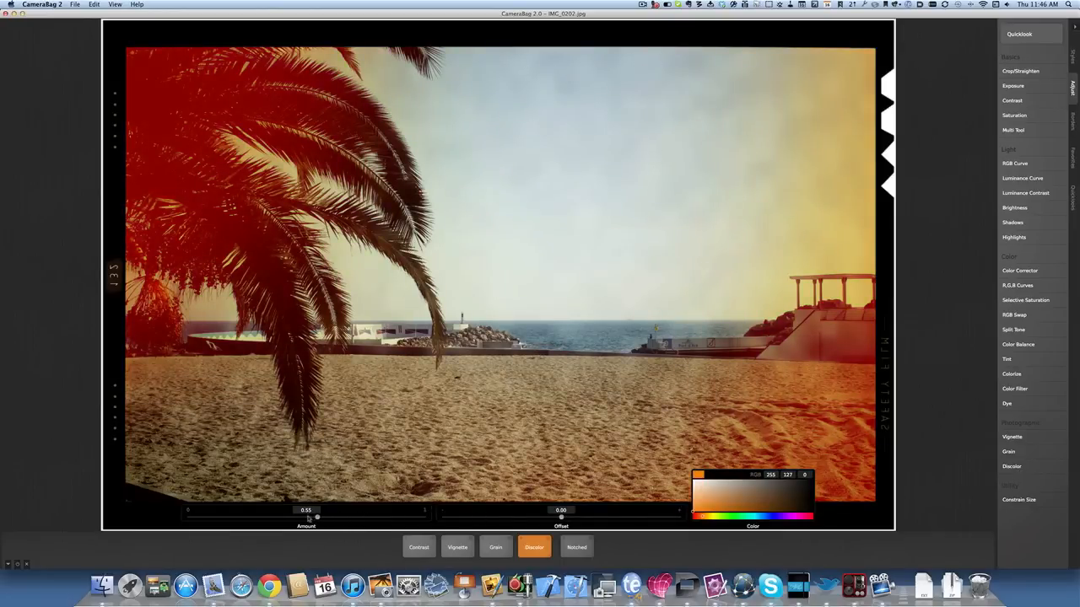
left_click_drag(316, 514, 355, 514)
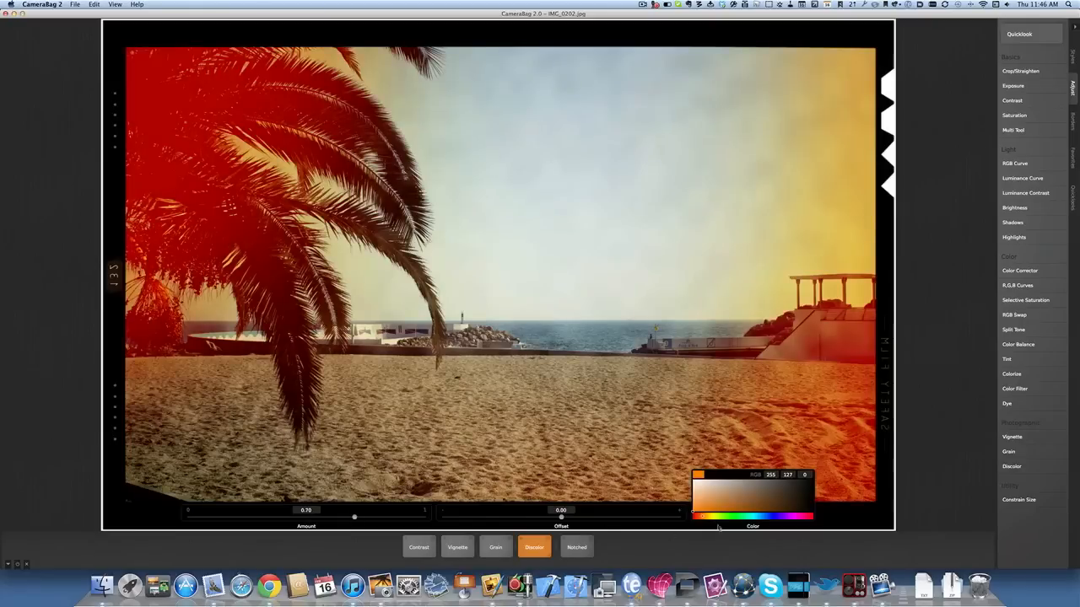
left_click(740, 524)
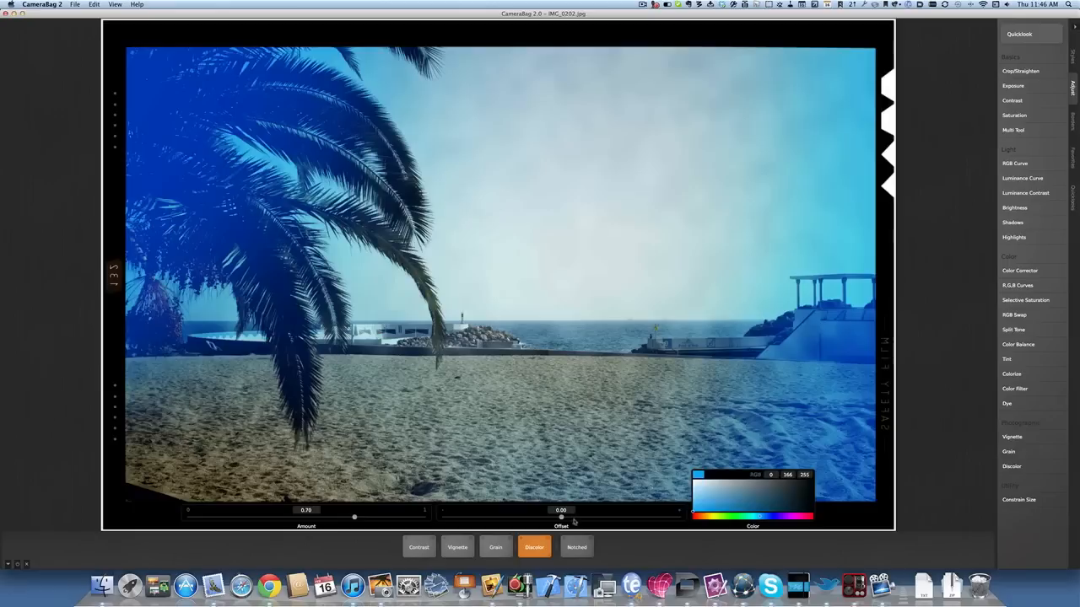
left_click(1013, 130)
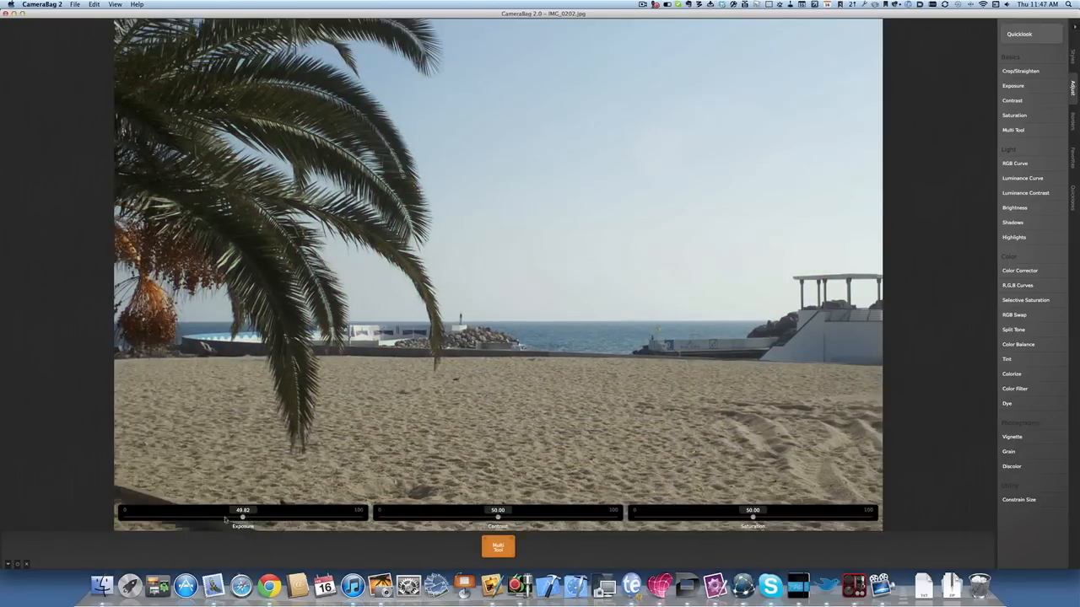
Set Multi Tool to exposure about 49, contrast about 80 and saturation about 54
left_click_drag(243, 516, 218, 516)
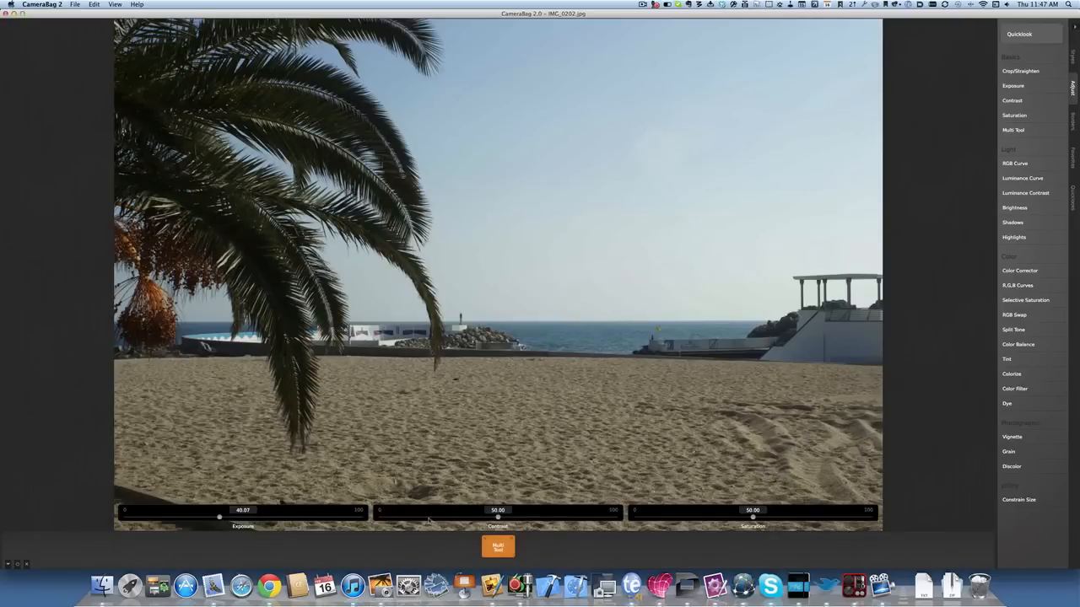
left_click_drag(497, 517, 519, 517)
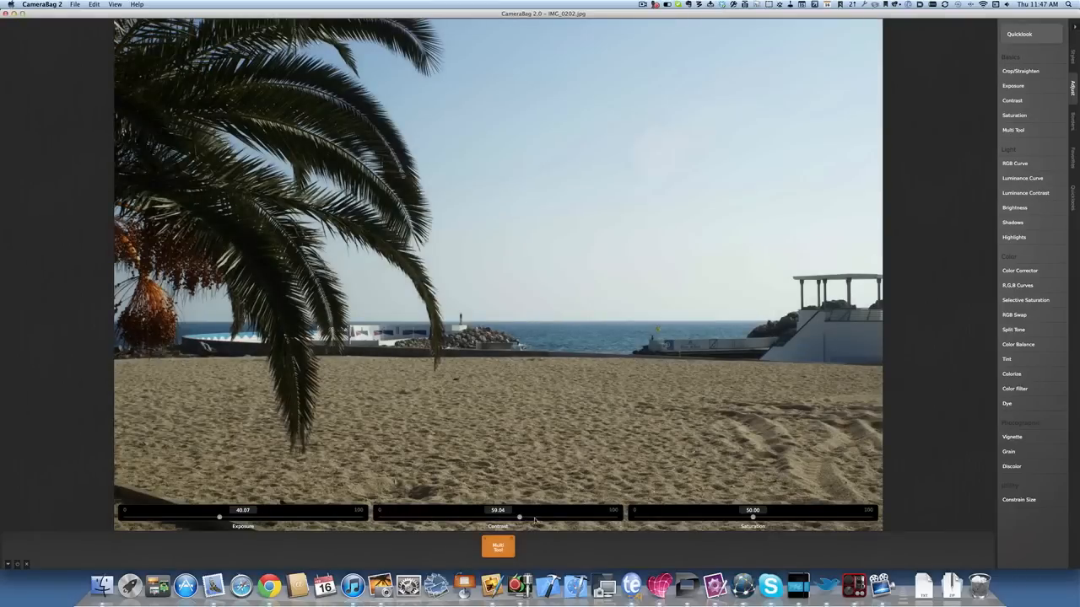
left_click_drag(519, 516, 533, 516)
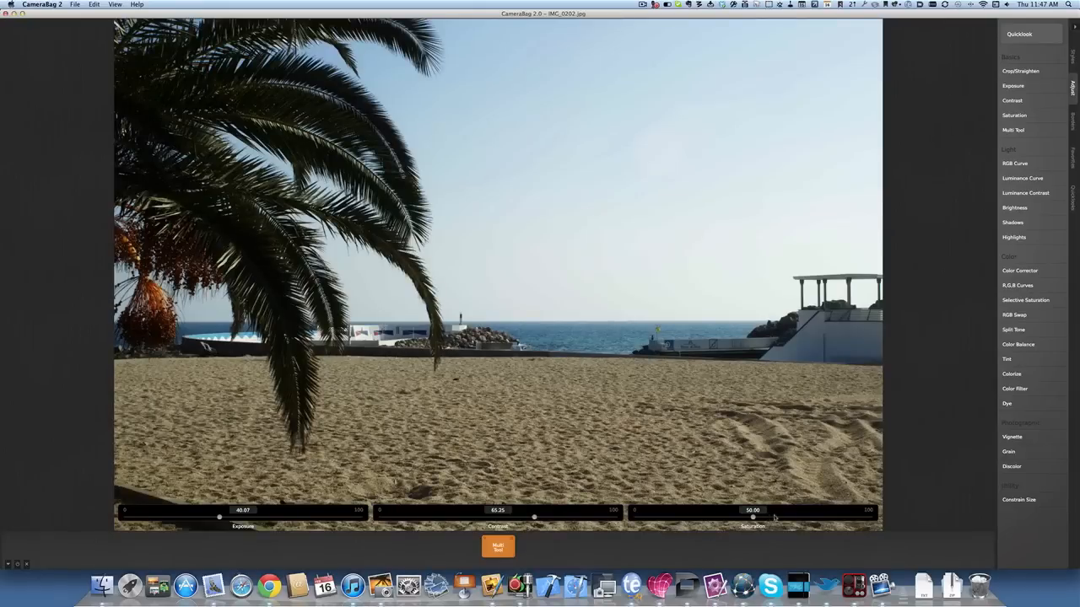
left_click_drag(752, 516, 774, 517)
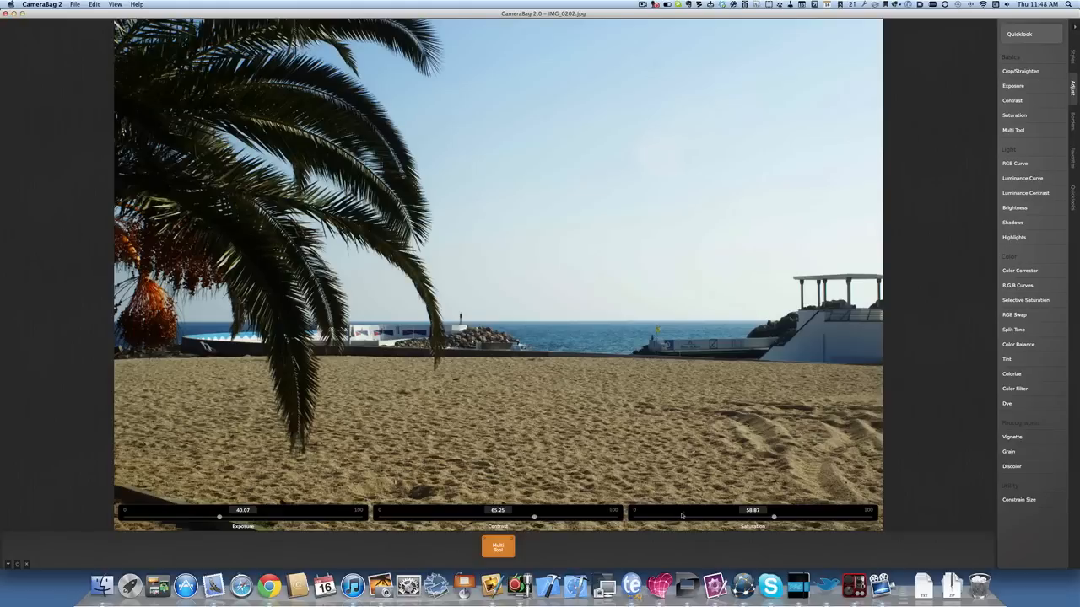
left_click_drag(773, 516, 675, 516)
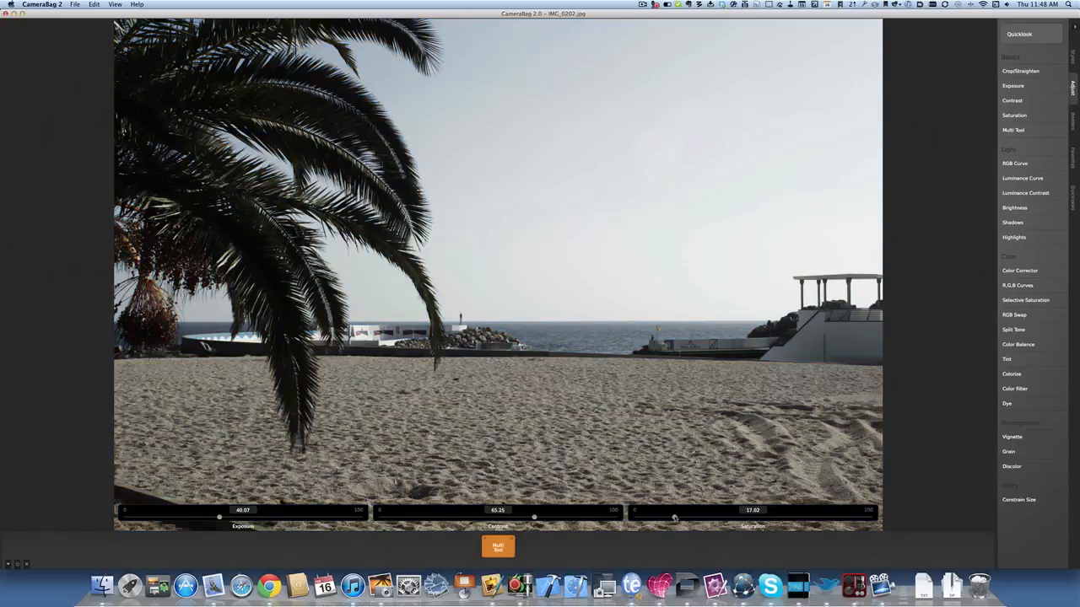
left_click_drag(675, 516, 653, 517)
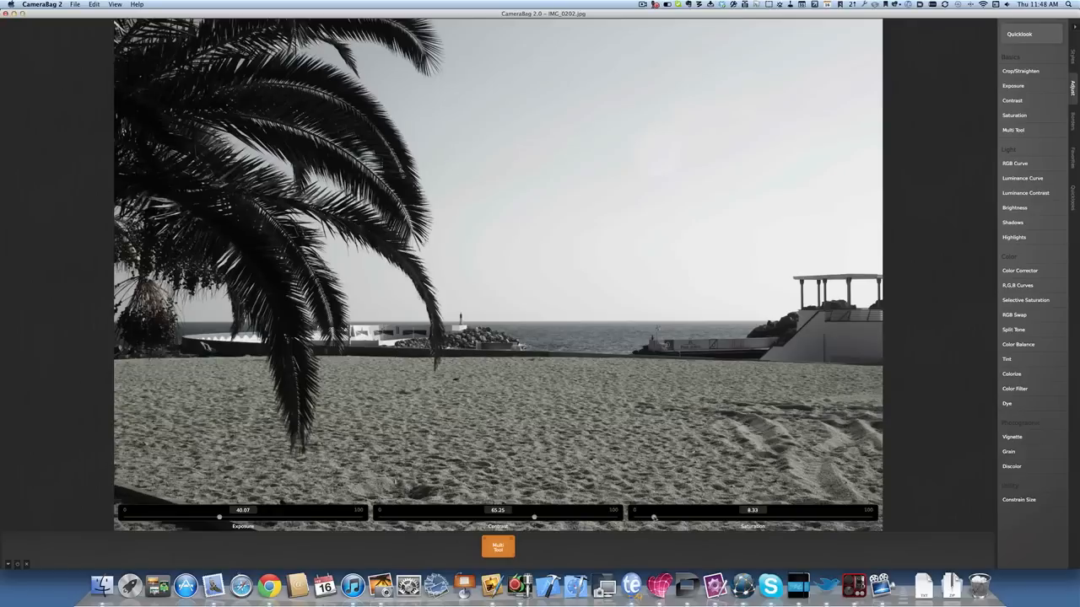
left_click_drag(533, 516, 567, 516)
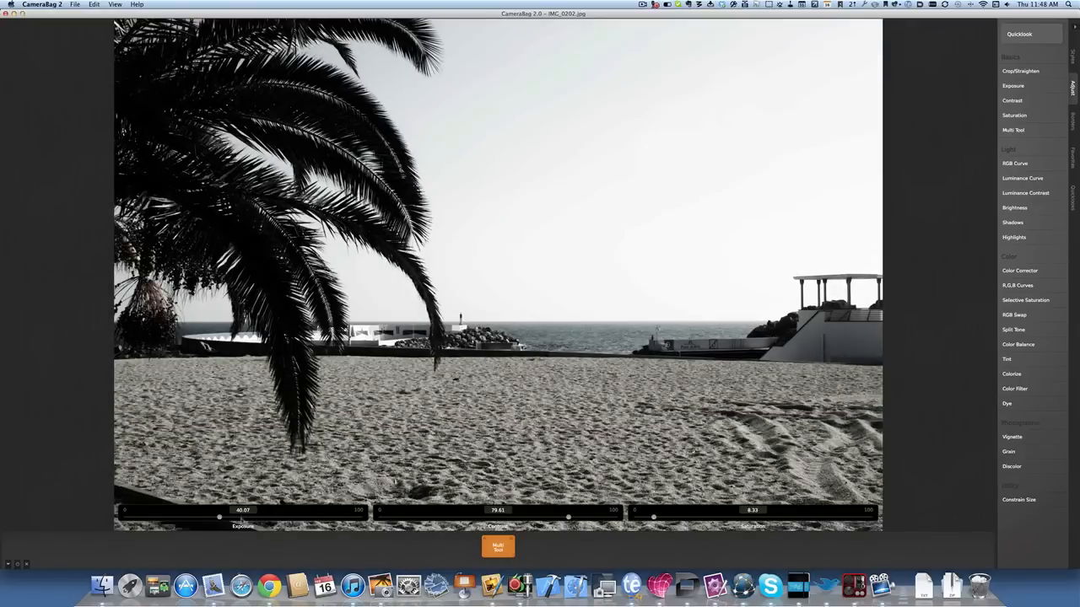
left_click_drag(219, 517, 245, 517)
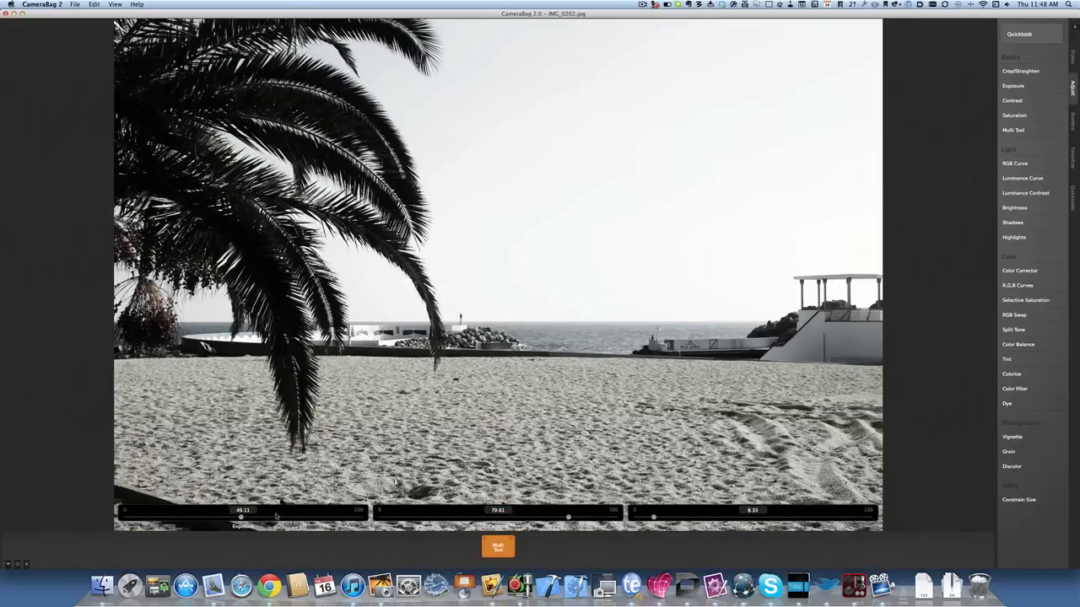
left_click_drag(654, 517, 759, 517)
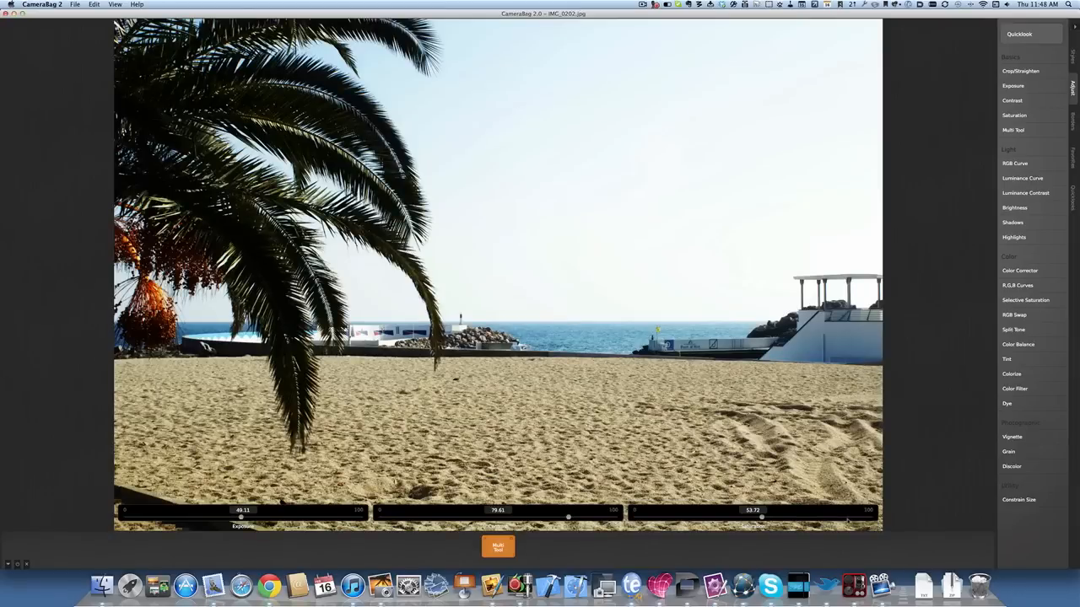
left_click_drag(762, 517, 857, 516)
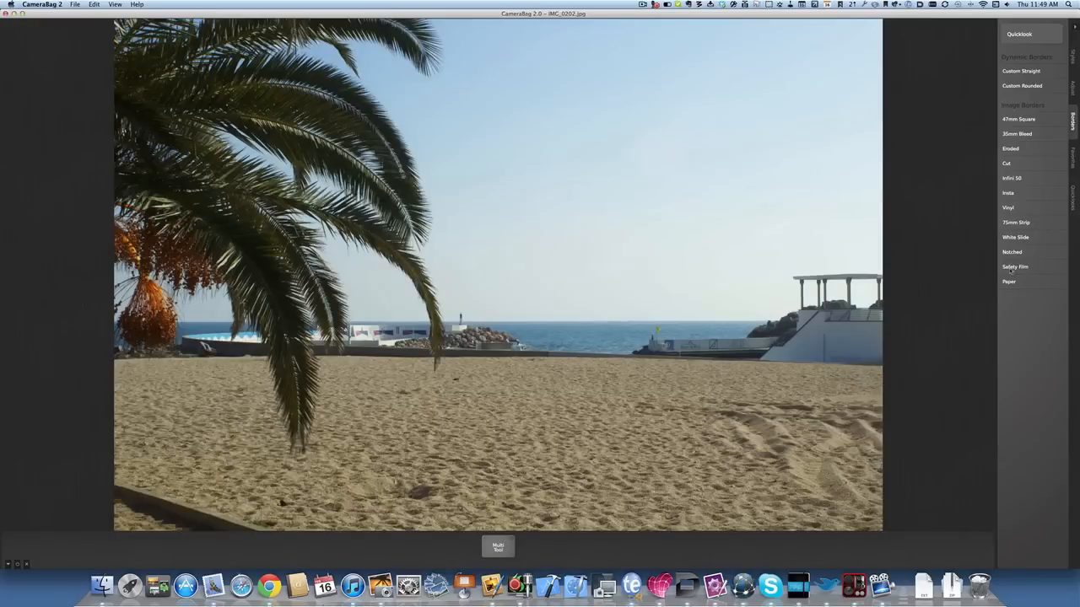
Apply the Paper border and raise Multi Tool contrast to about 70
left_click(1010, 282)
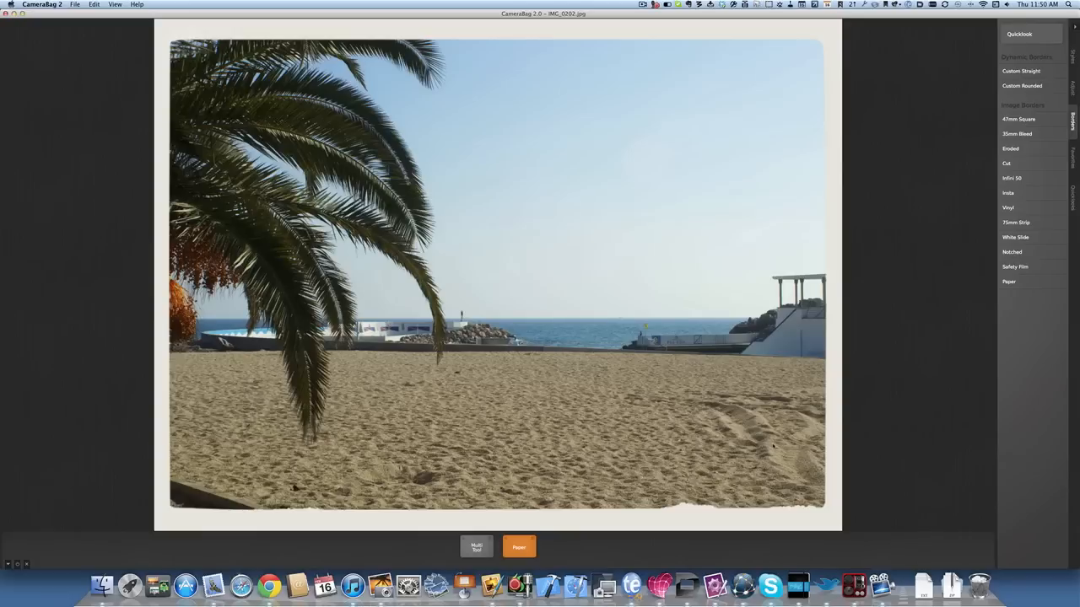
mouse_move(903, 121)
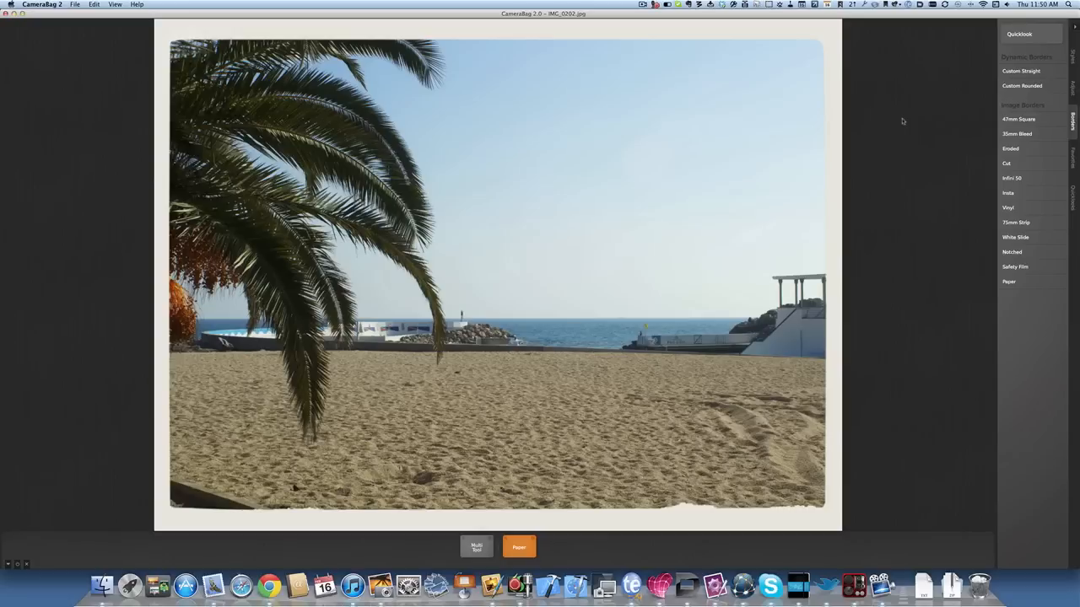
left_click(477, 545)
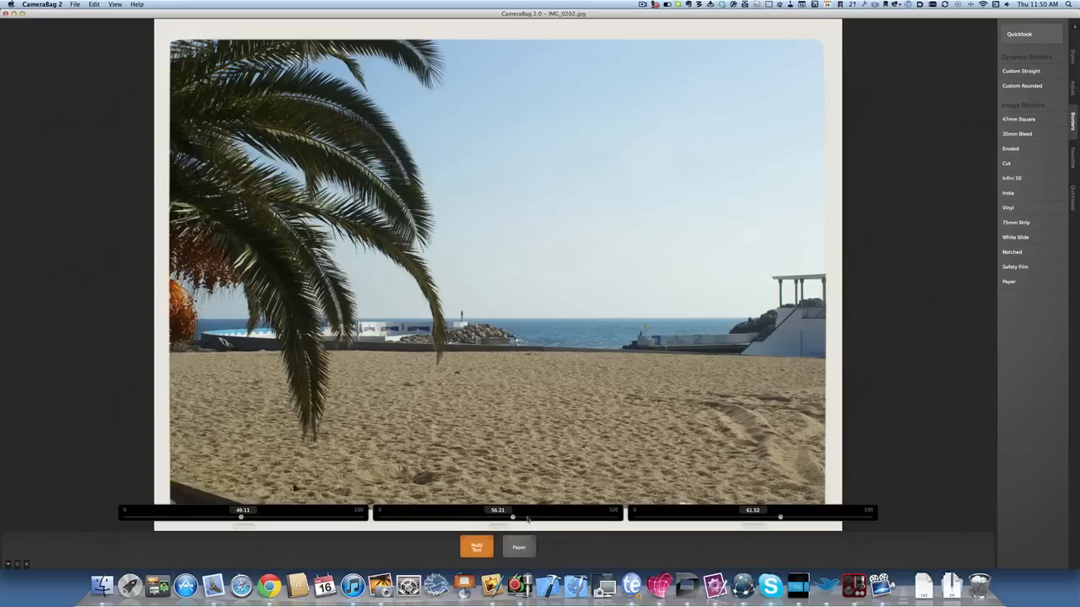
left_click_drag(512, 517, 530, 517)
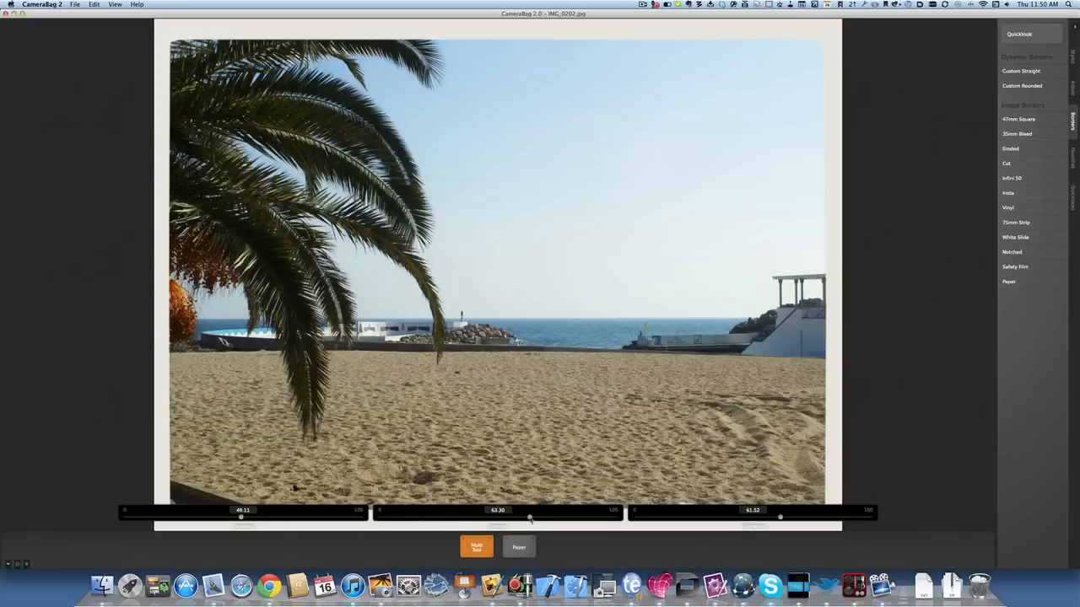
left_click_drag(528, 517, 547, 518)
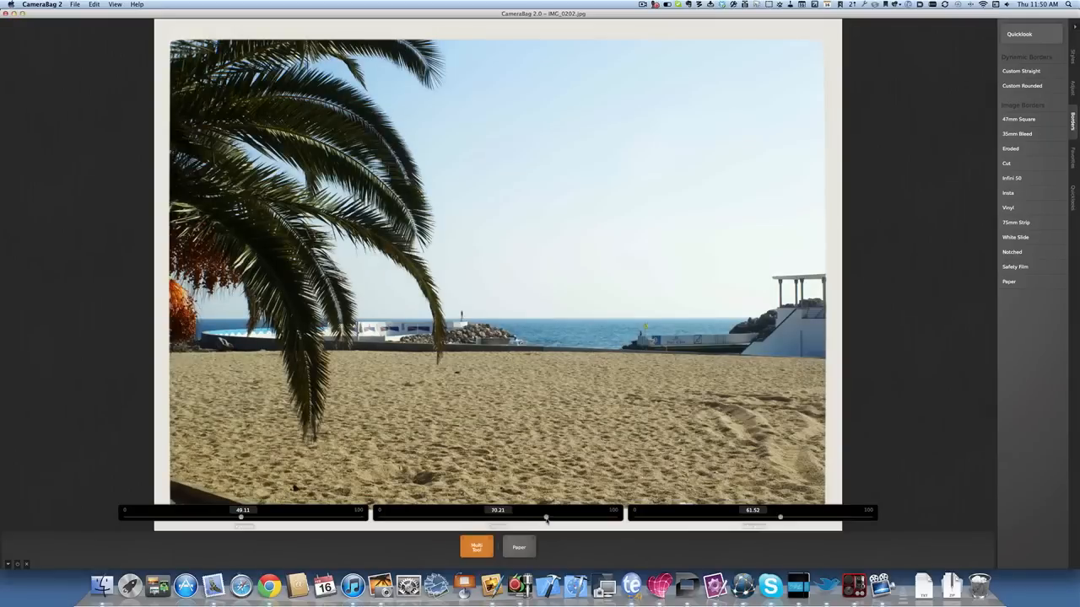